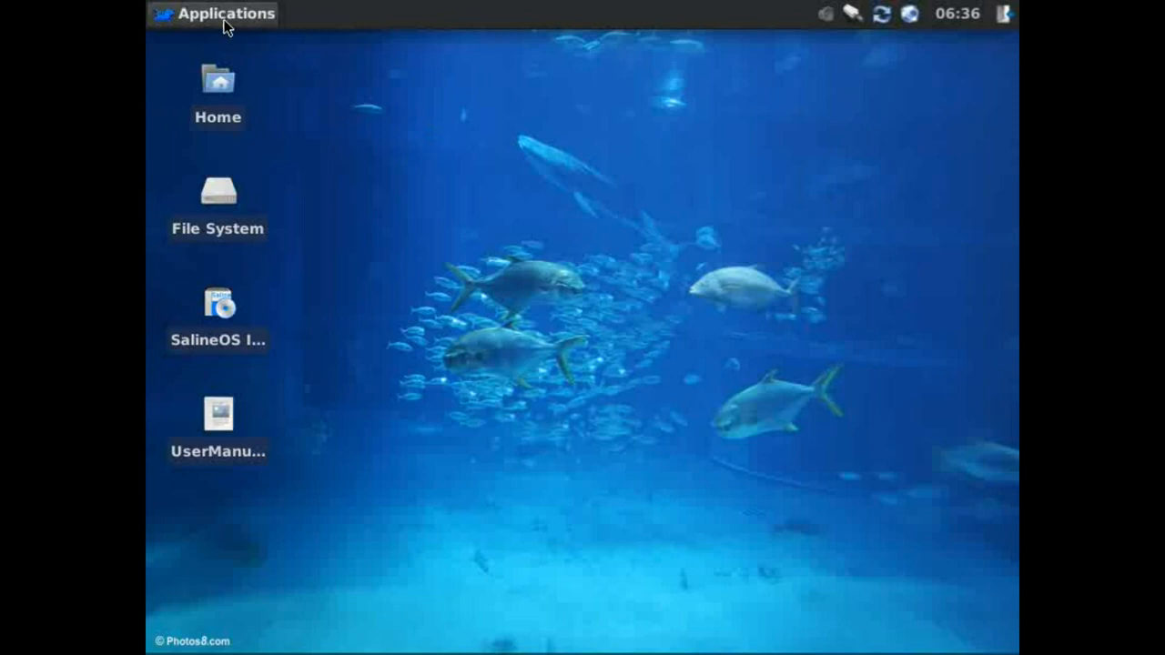
Launch the Osmo organizer, showing its calendar for 31 October 2011.
left_click(219, 14)
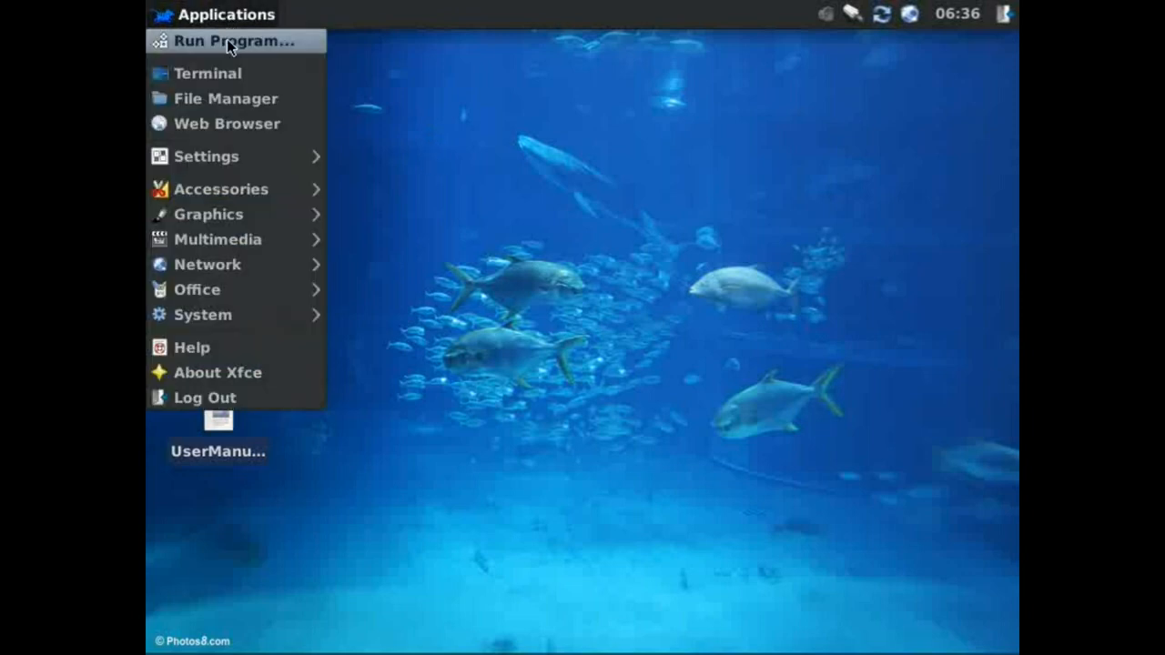
mouse_move(225, 98)
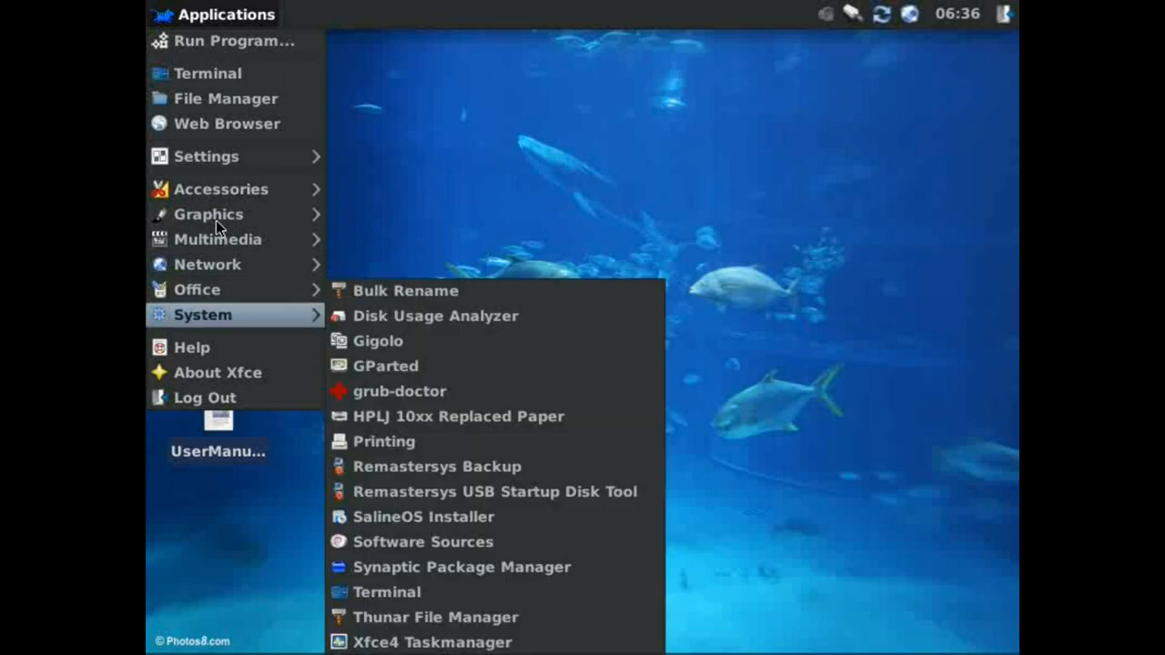
mouse_move(209, 213)
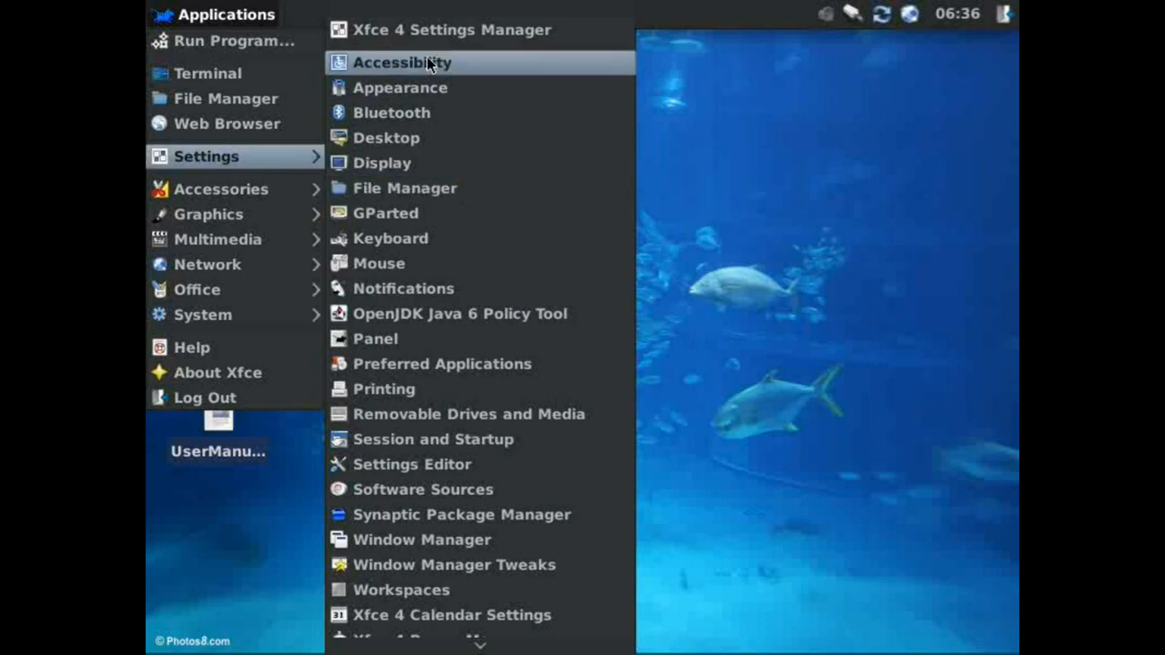
mouse_move(264, 69)
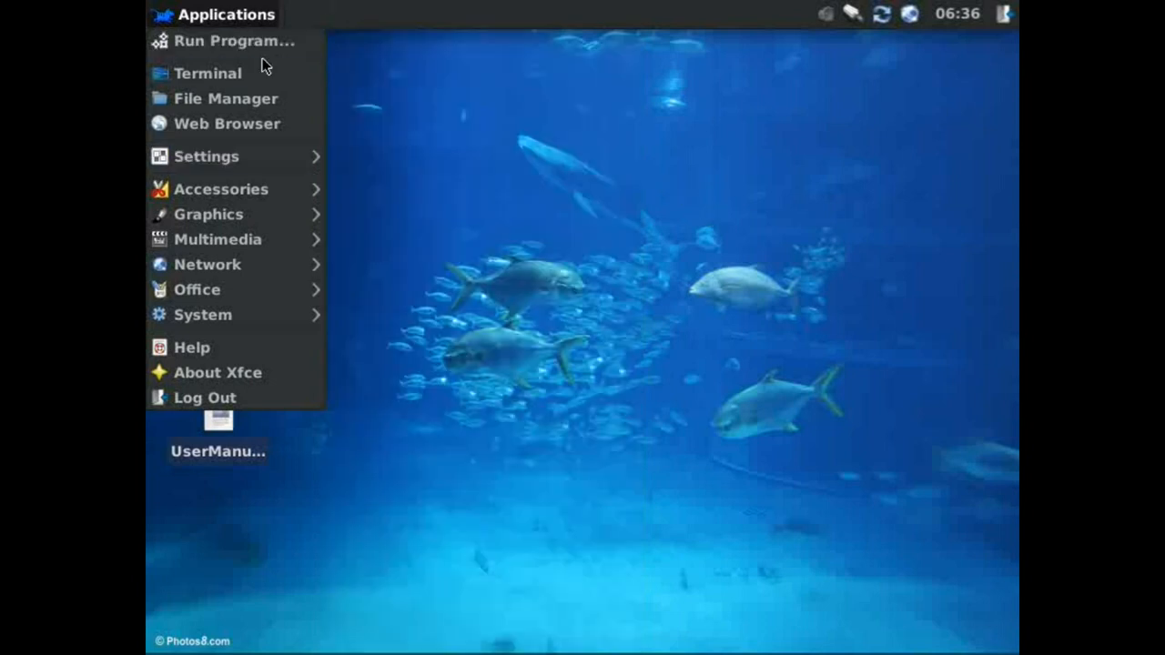
left_click(220, 188)
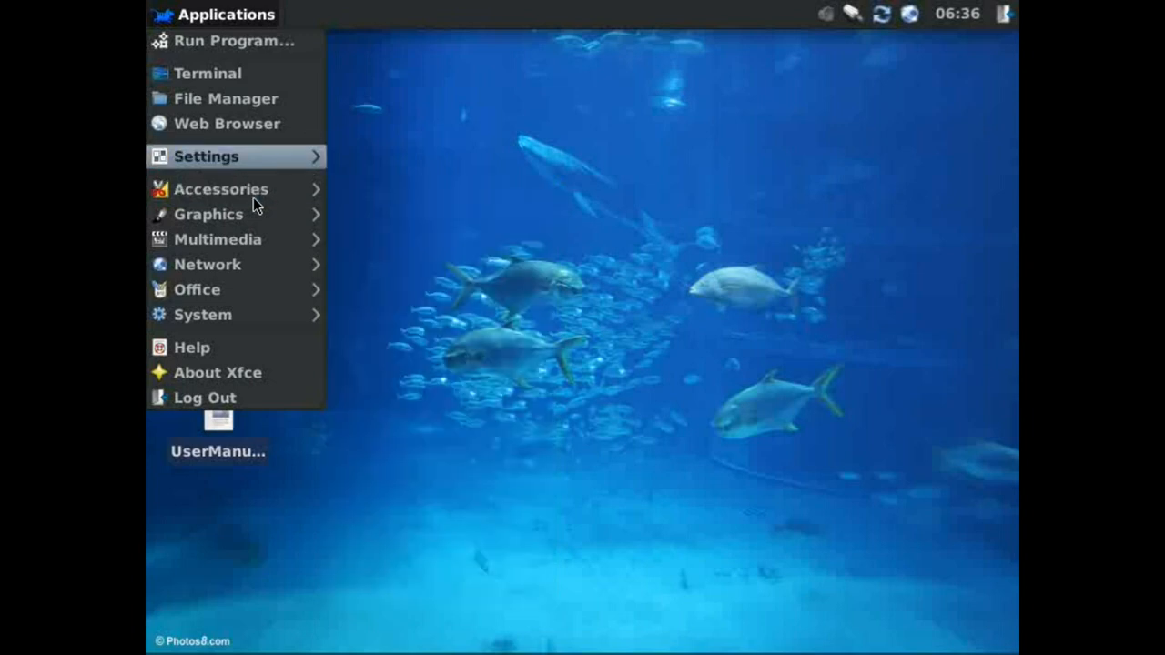
mouse_move(255, 207)
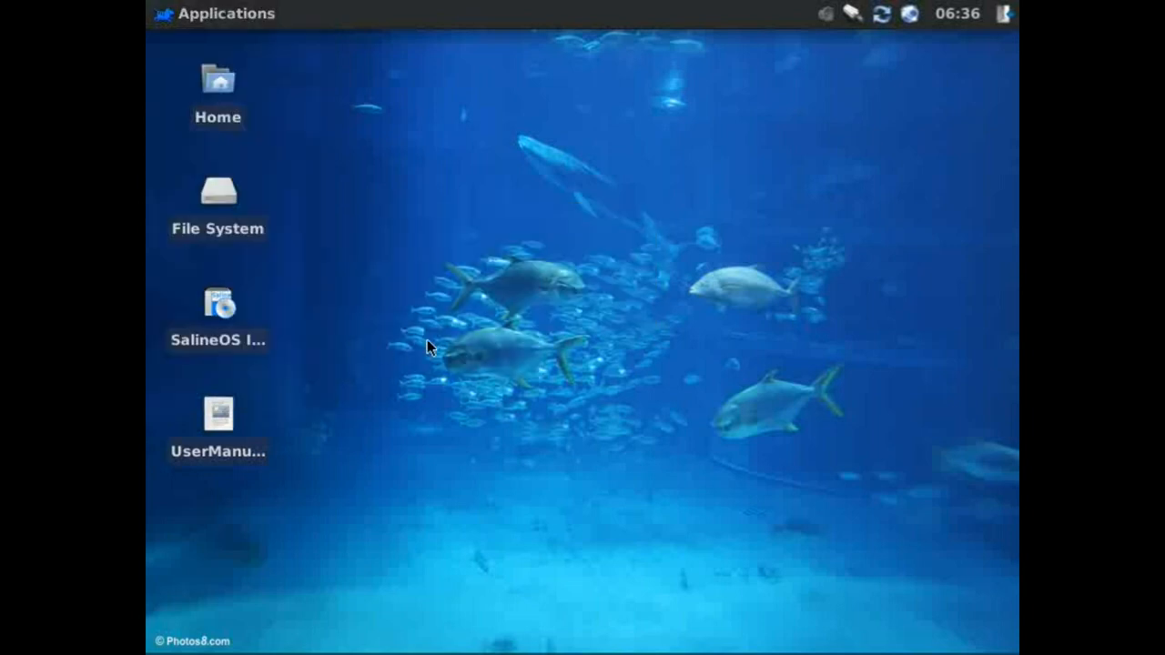
mouse_move(467, 652)
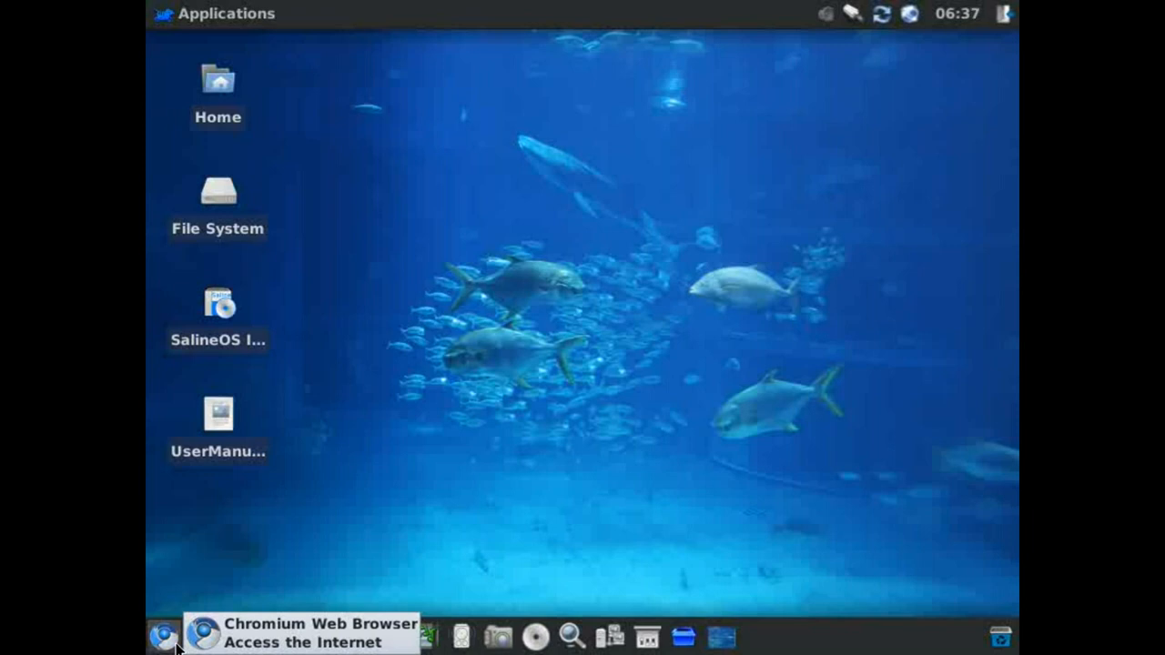
mouse_move(200, 637)
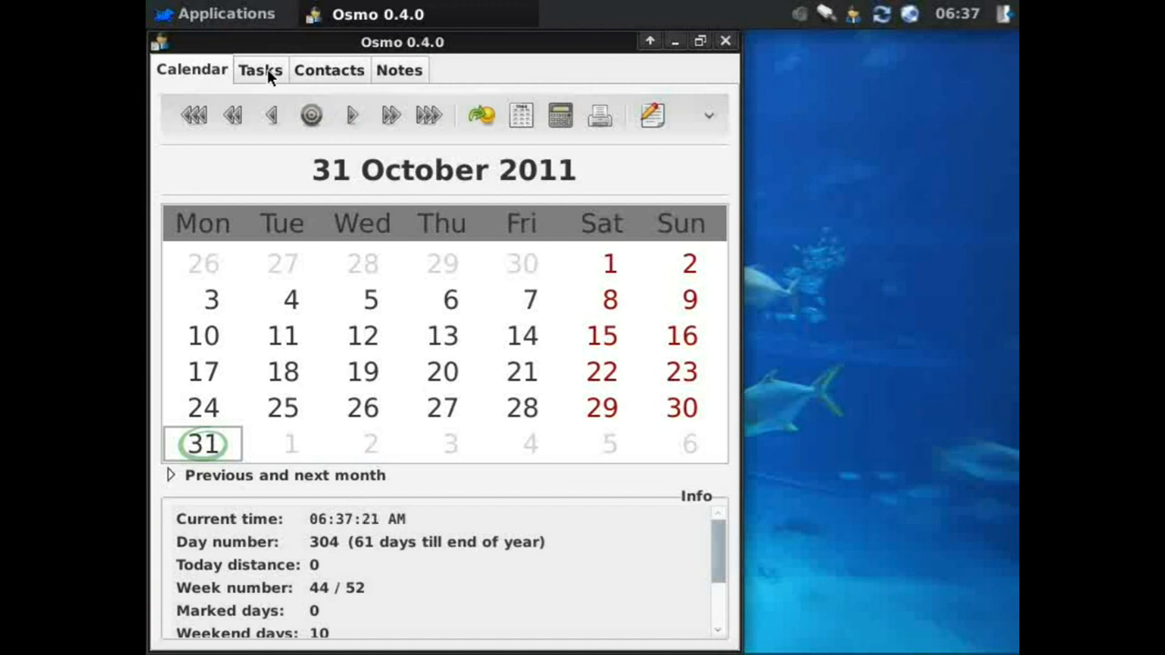
View Osmo's empty Contacts, Notes and Tasks sections, then close the Osmo window.
left_click(329, 70)
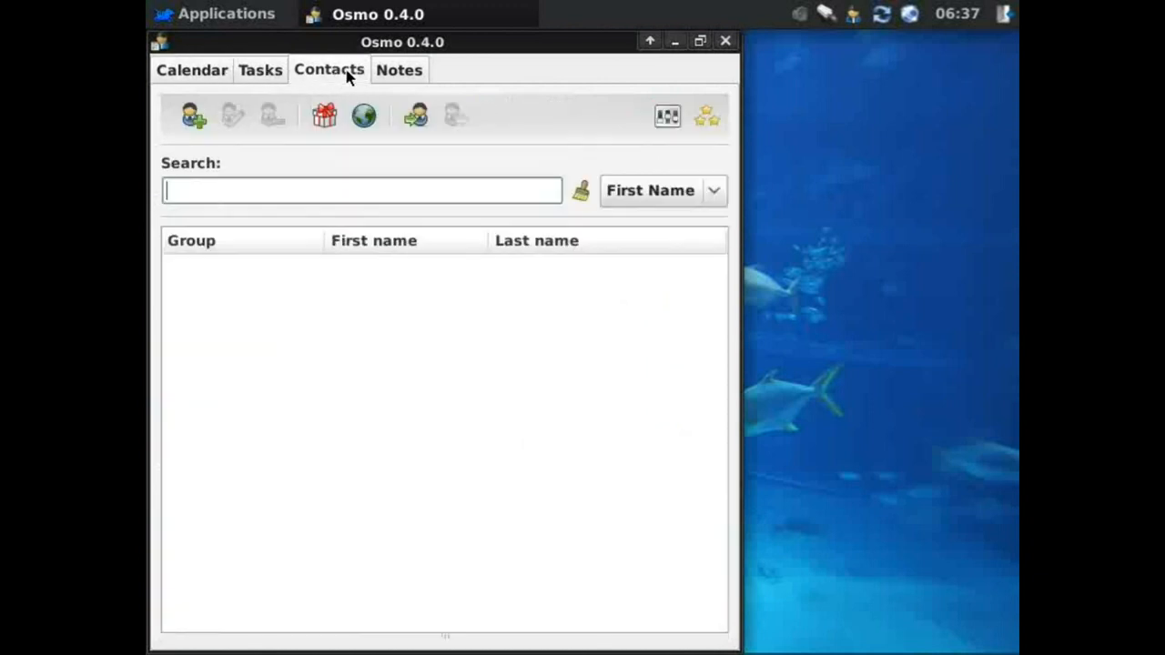
left_click(398, 69)
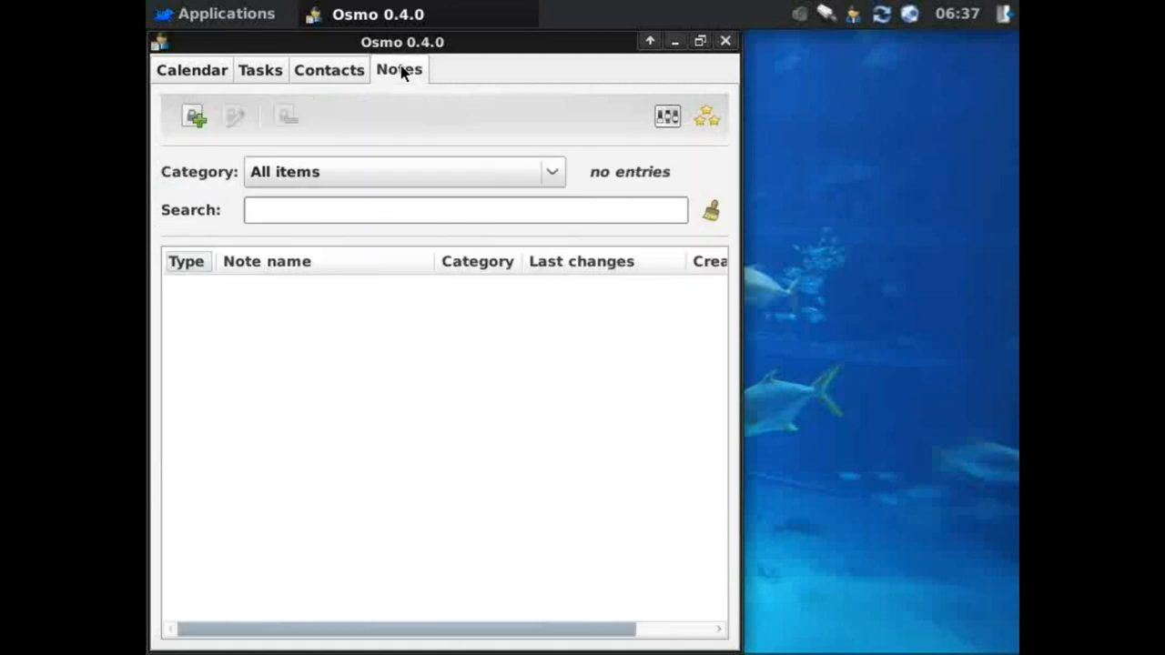
left_click(260, 70)
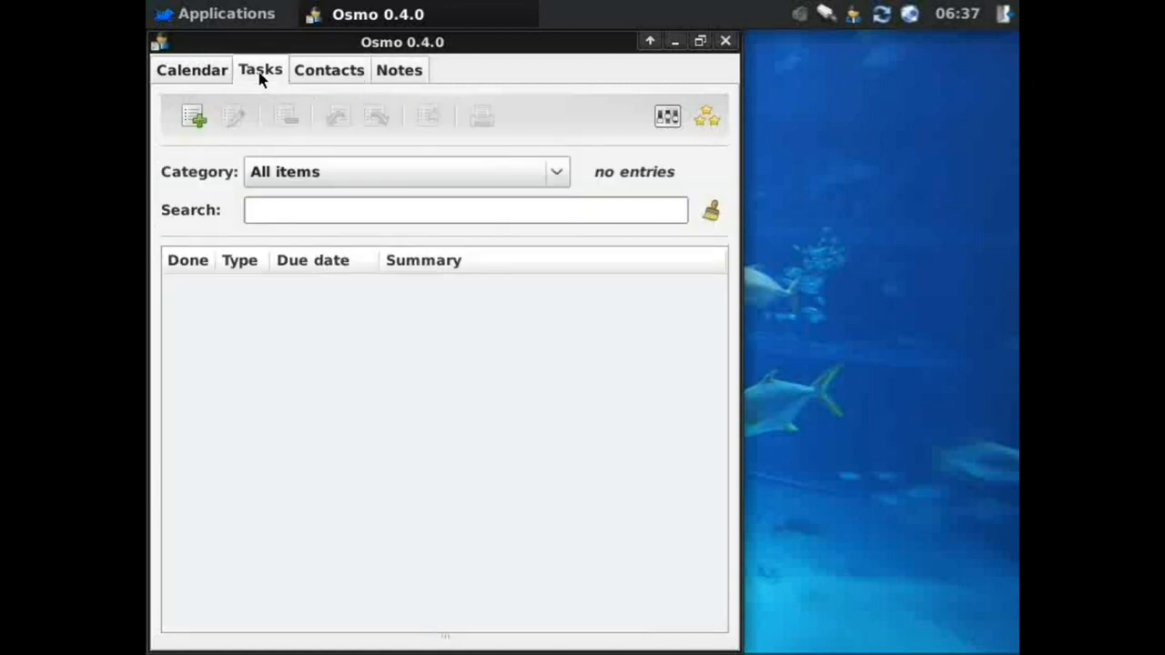
left_click(399, 69)
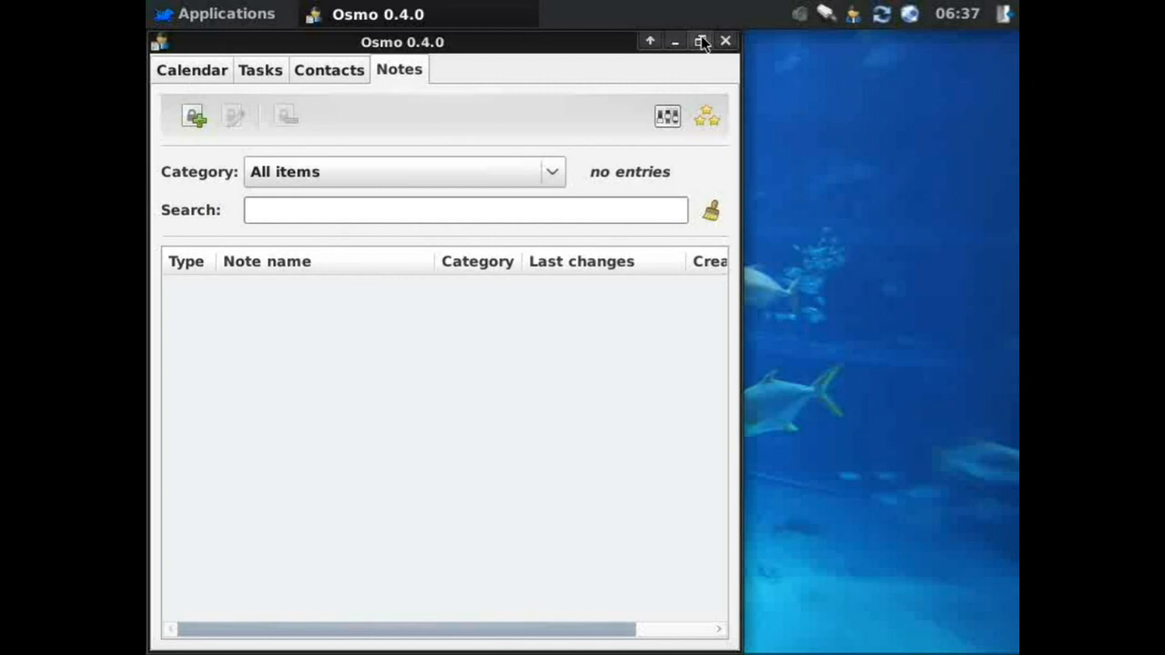
left_click(726, 41)
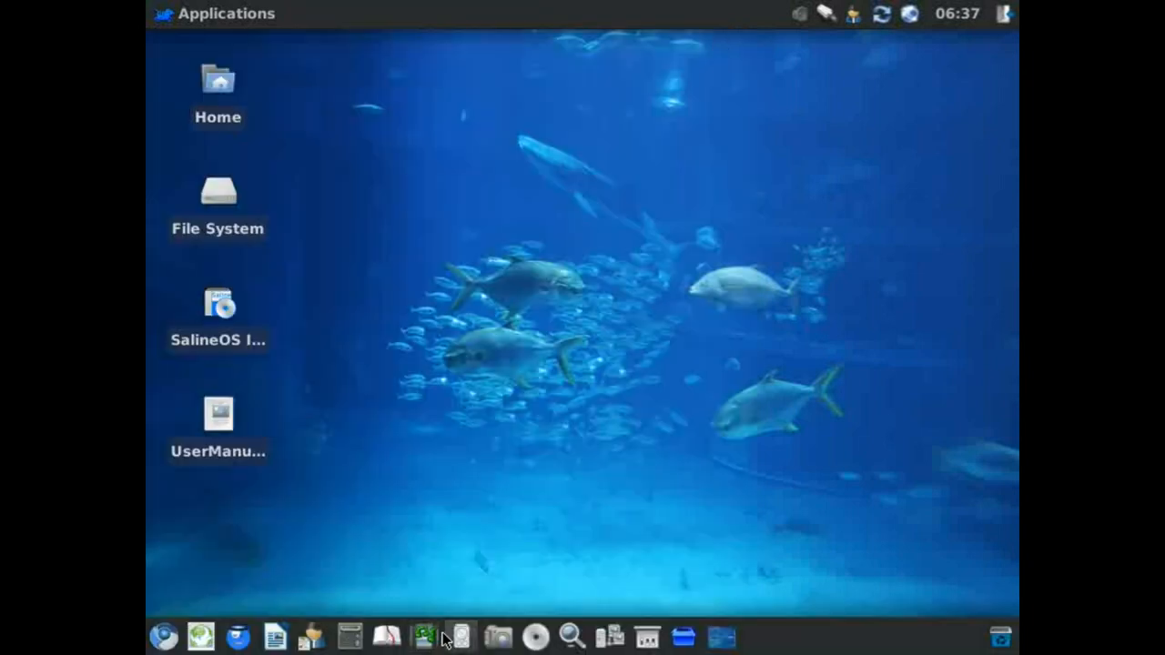
mouse_move(424, 636)
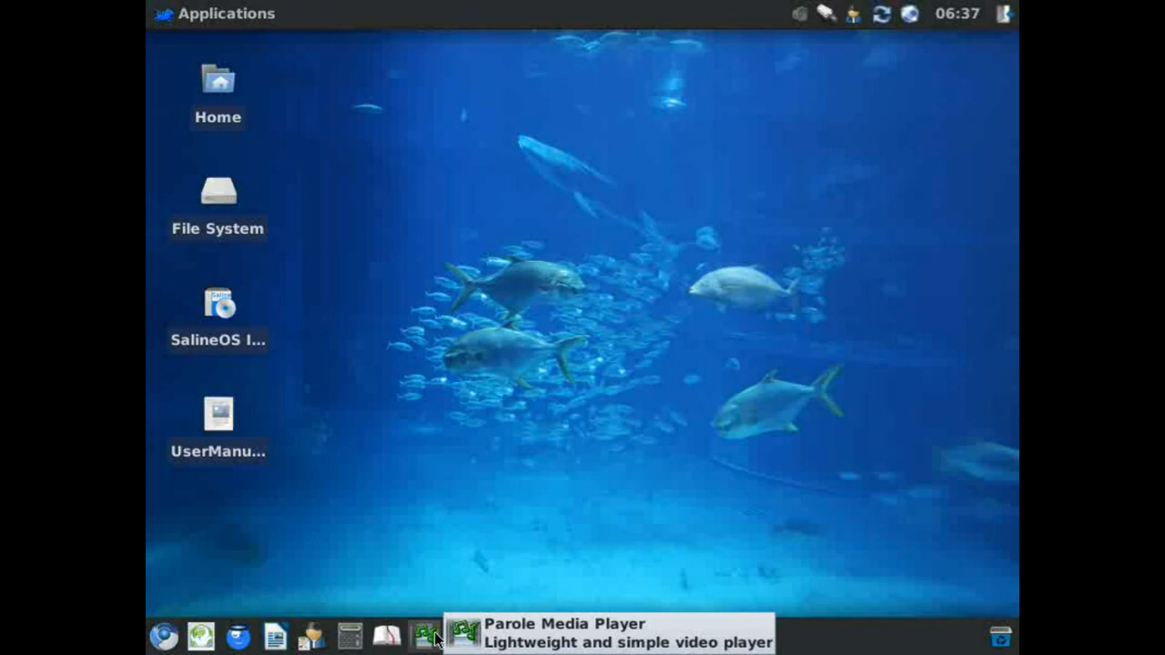
left_click(423, 637)
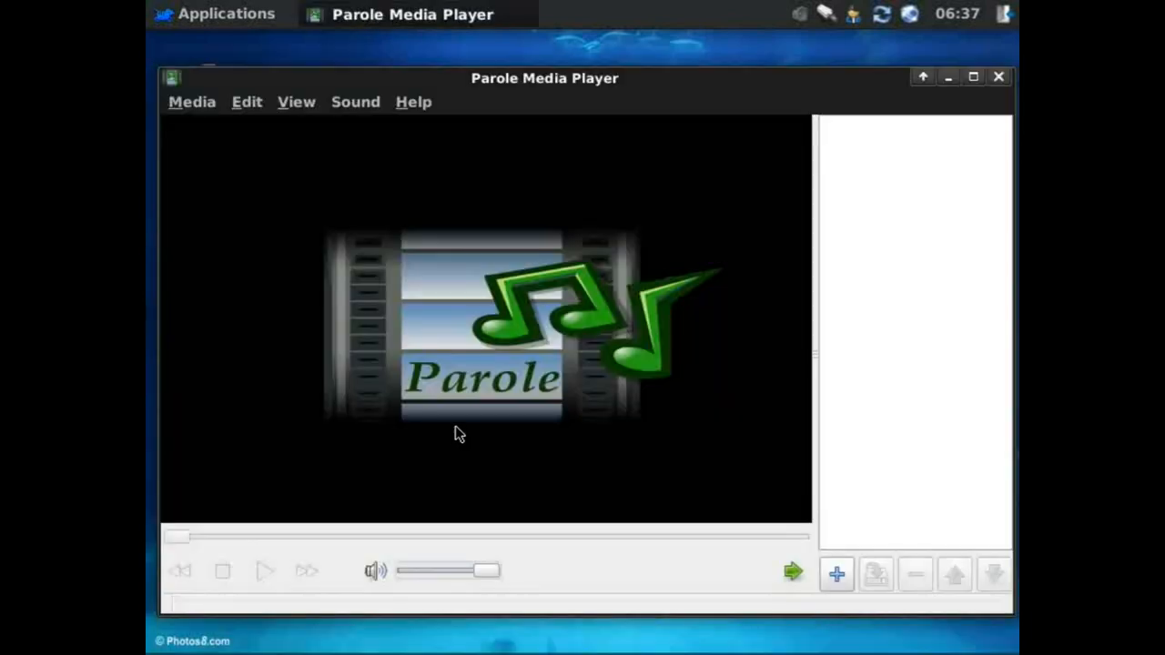
left_click(191, 101)
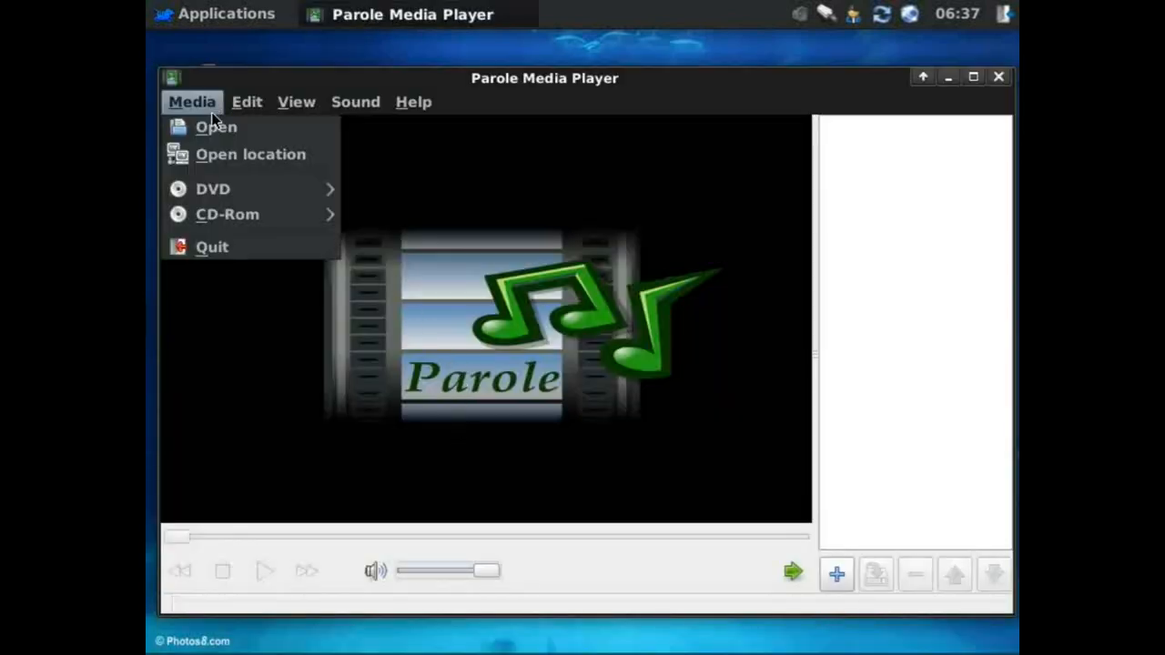
left_click(216, 126)
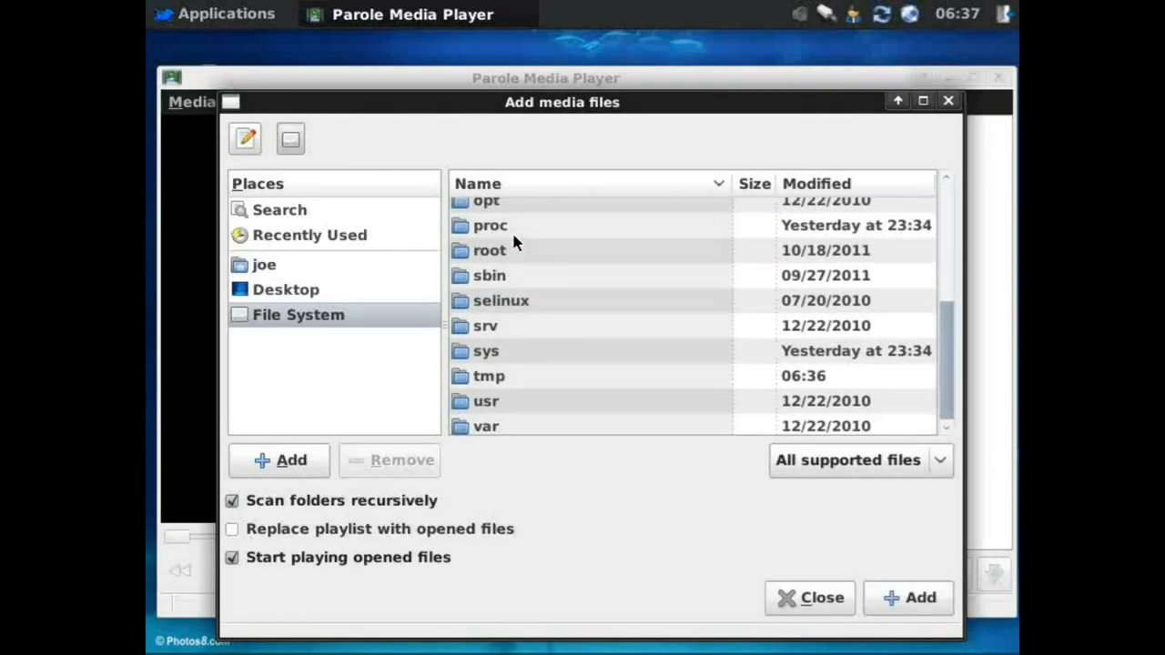
left_click(264, 264)
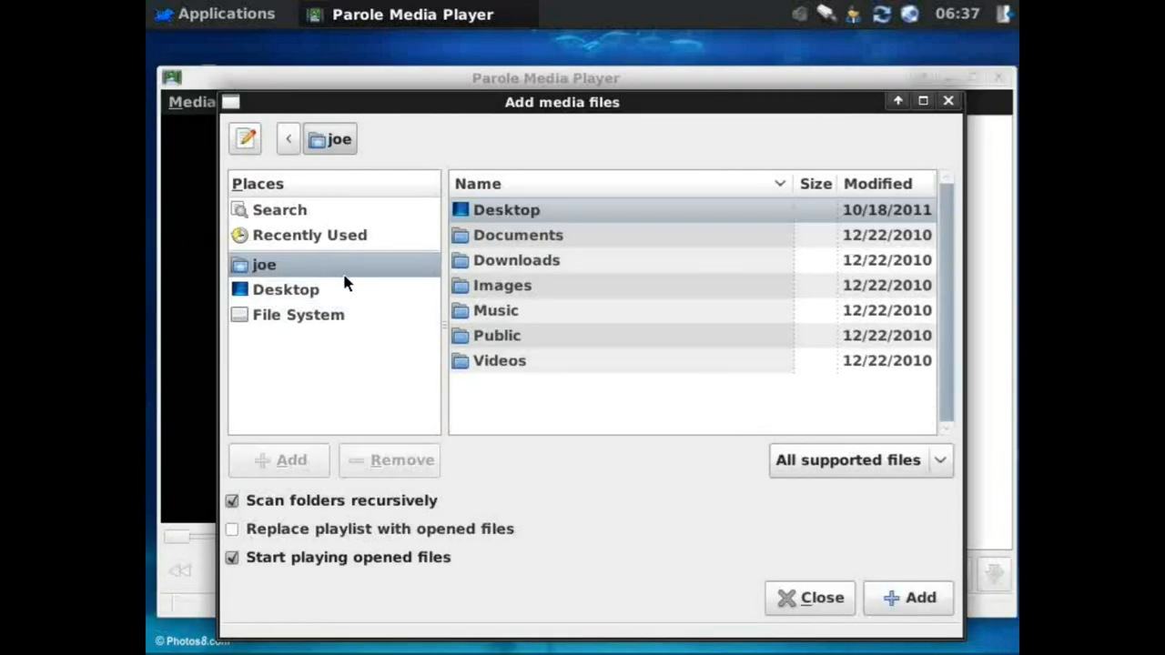
left_click(497, 311)
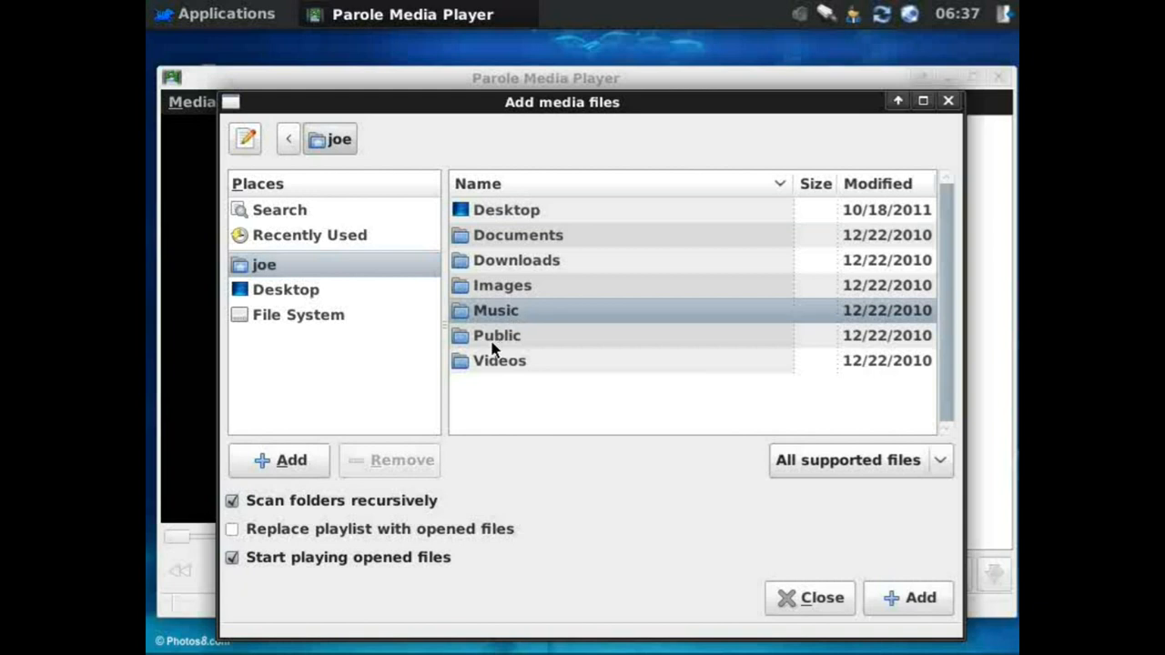
double_click(498, 359)
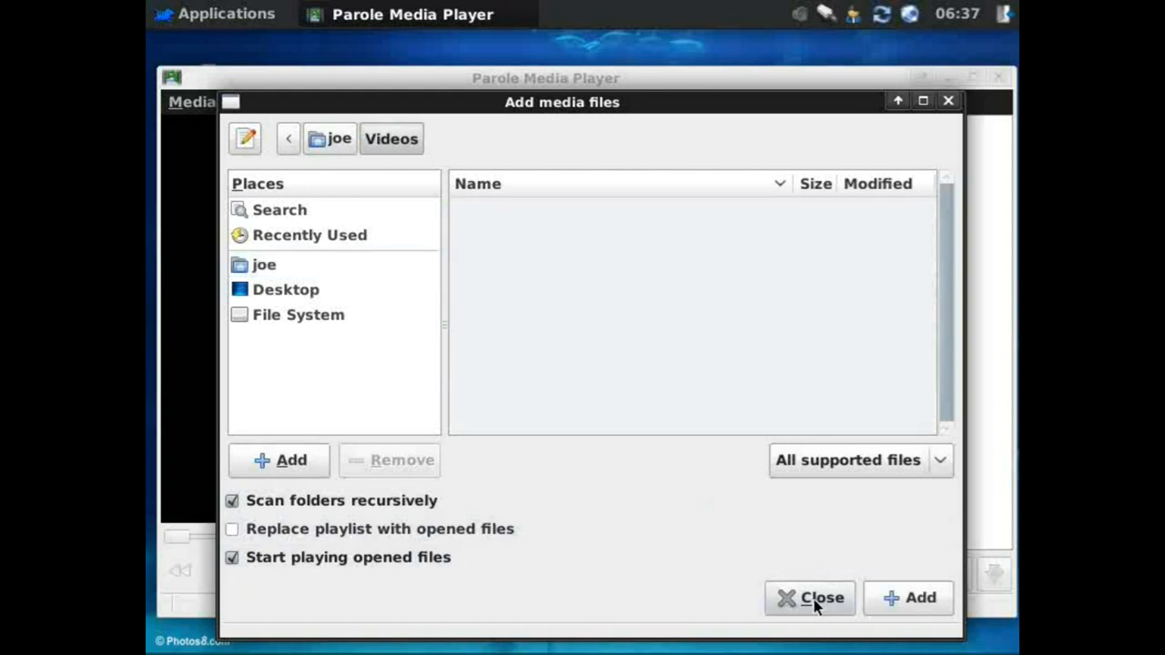
left_click(810, 599)
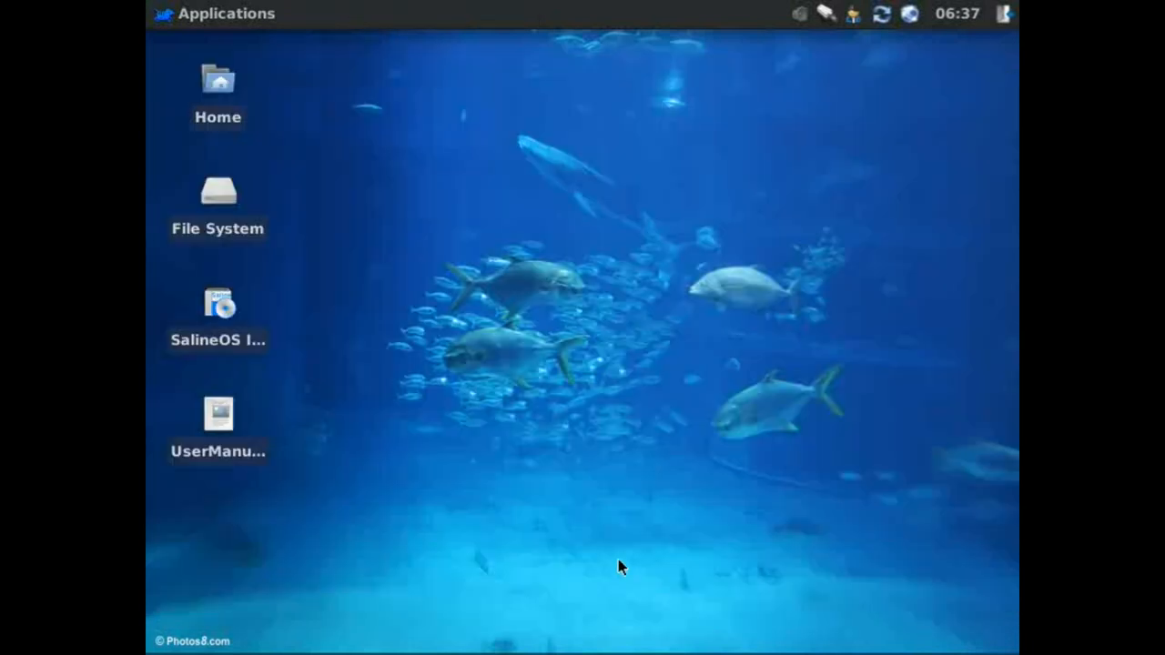
Look over the Applications menu, then launch Chromium from the dock.
left_click(214, 13)
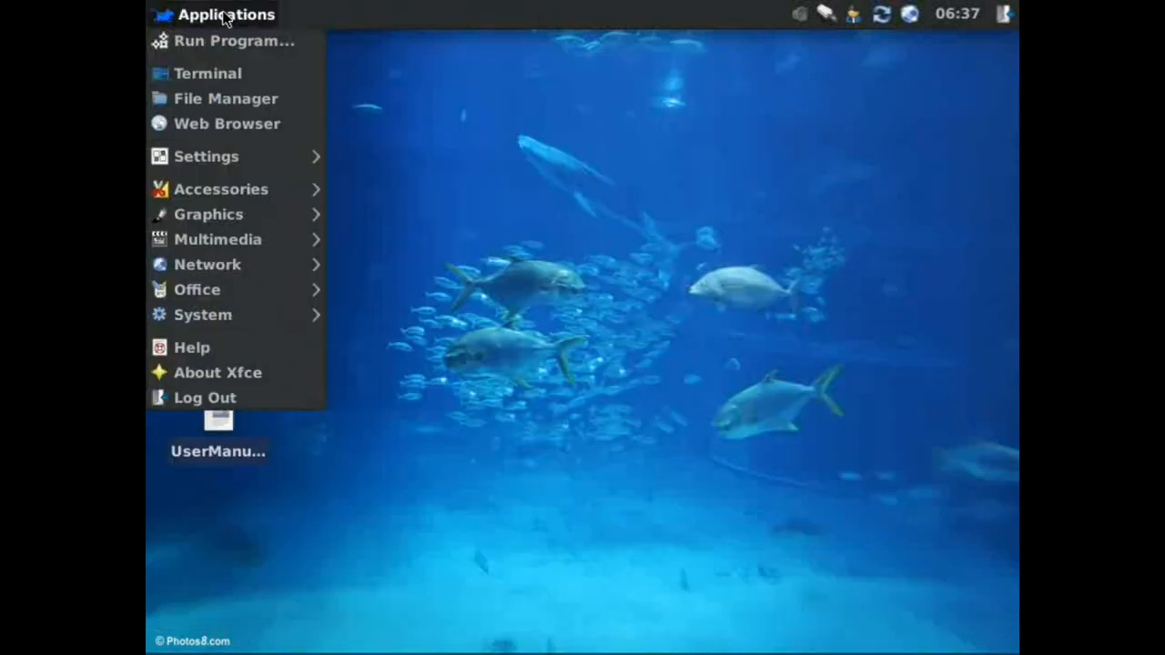
mouse_move(227, 123)
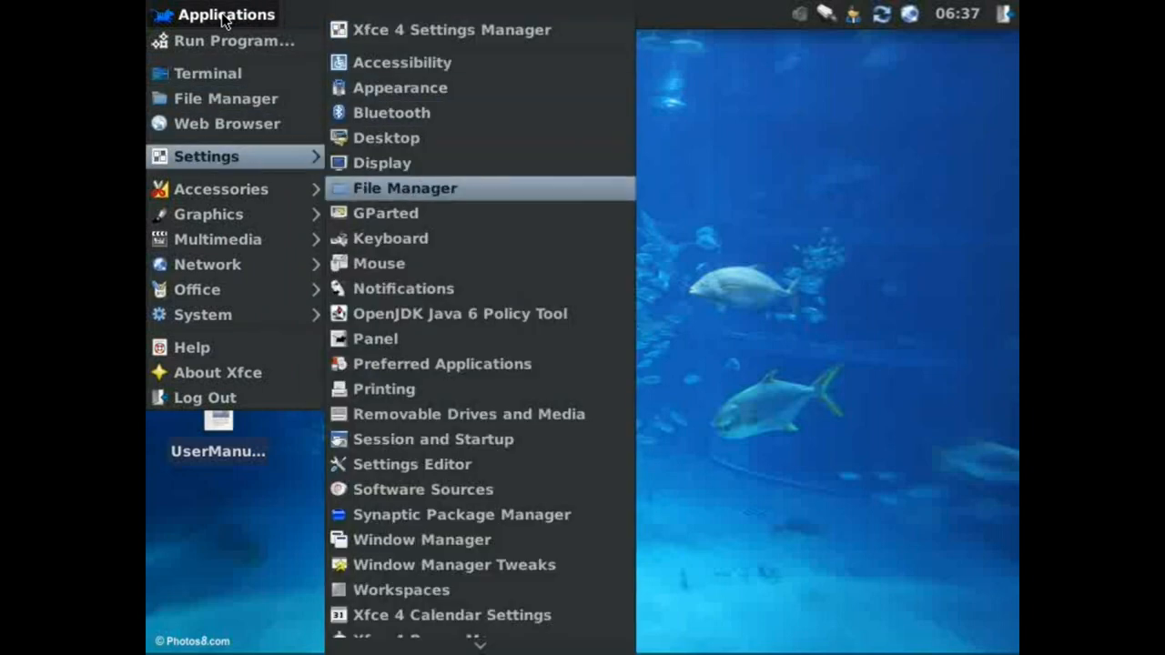
mouse_move(221, 188)
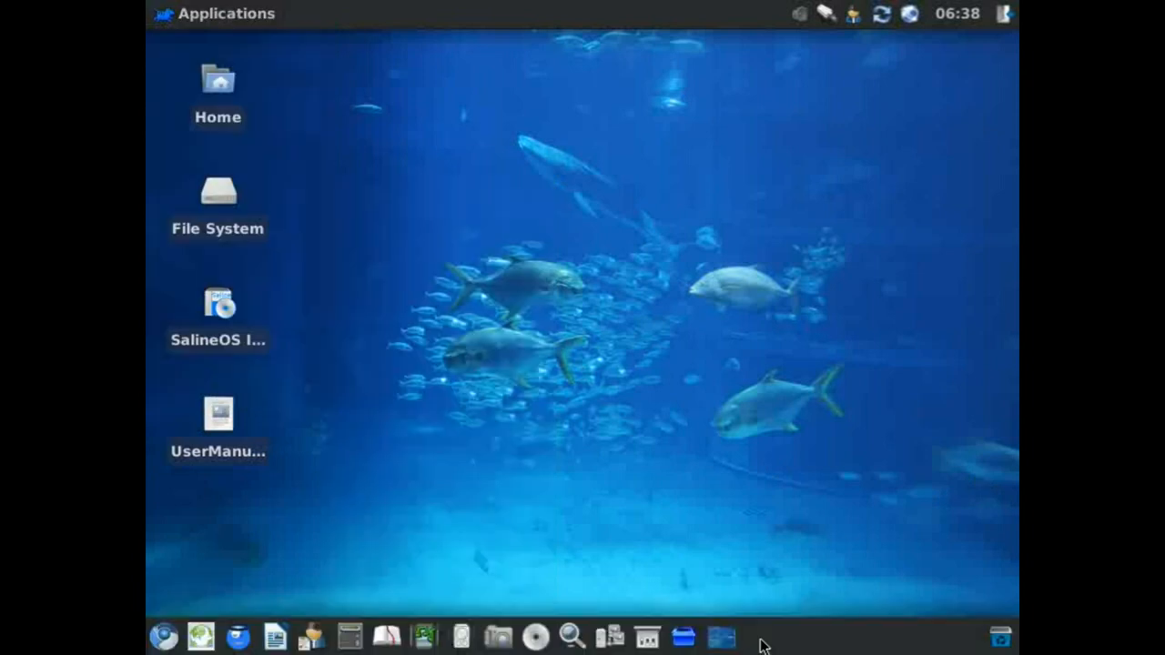
mouse_move(685, 637)
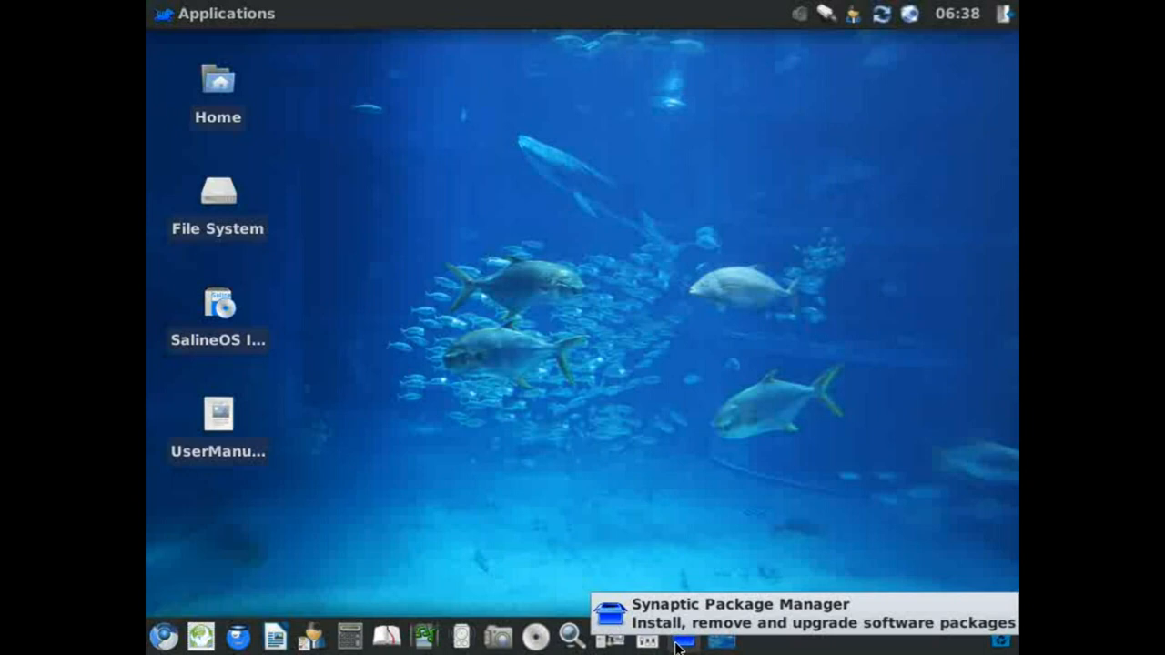
mouse_move(679, 637)
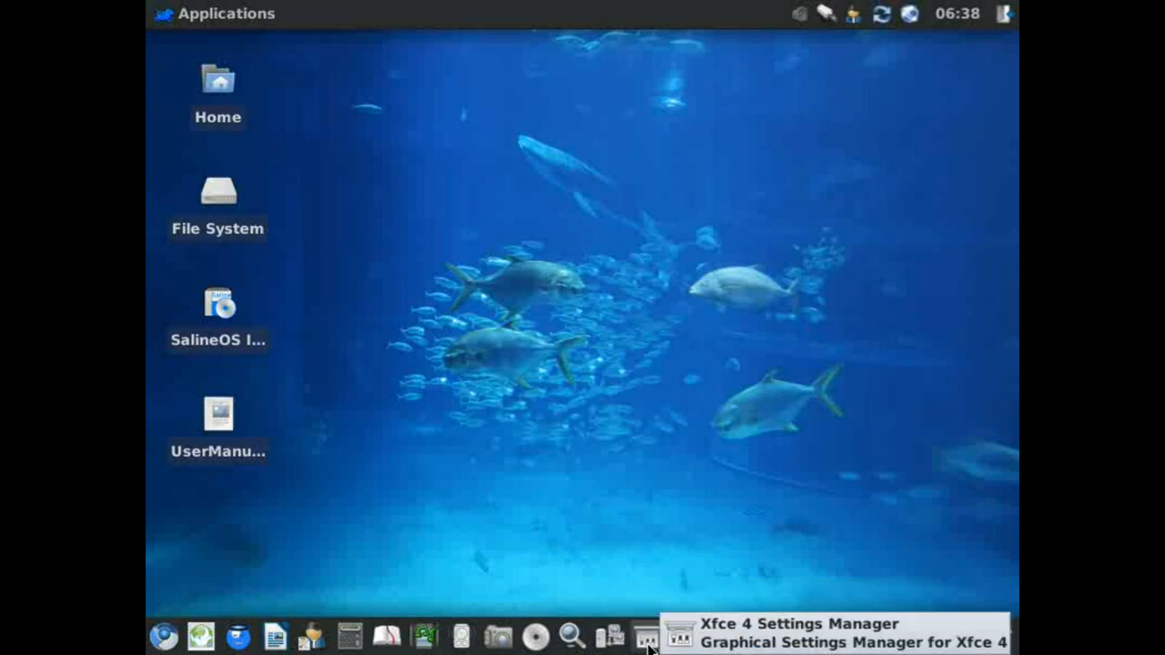
mouse_move(533, 637)
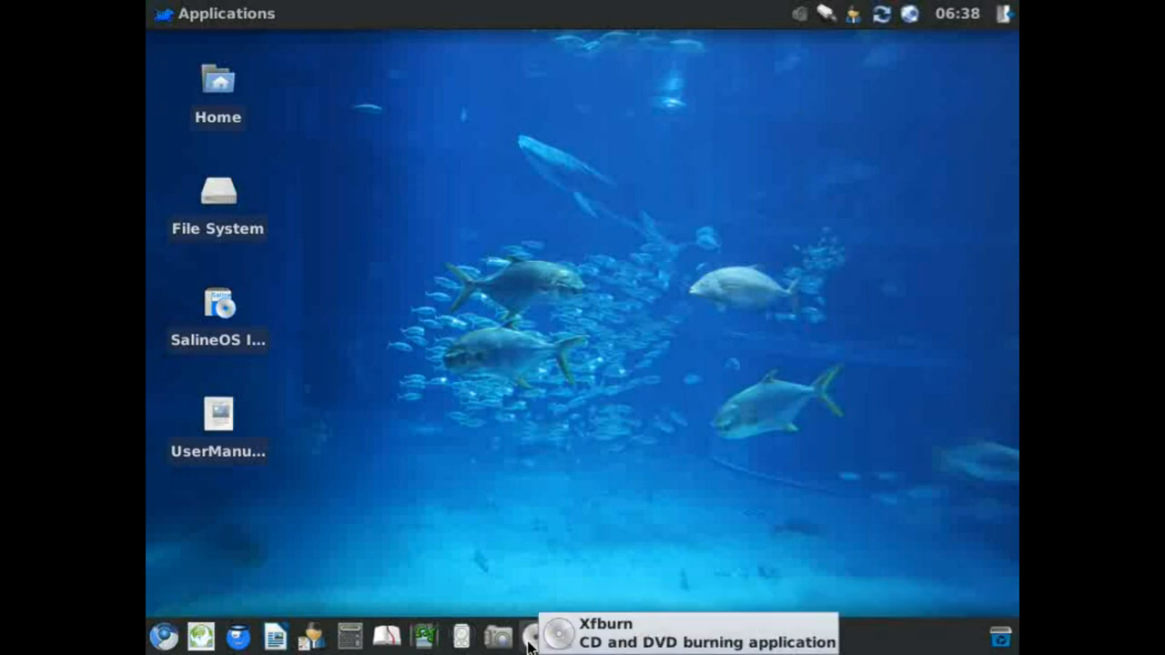
mouse_move(496, 635)
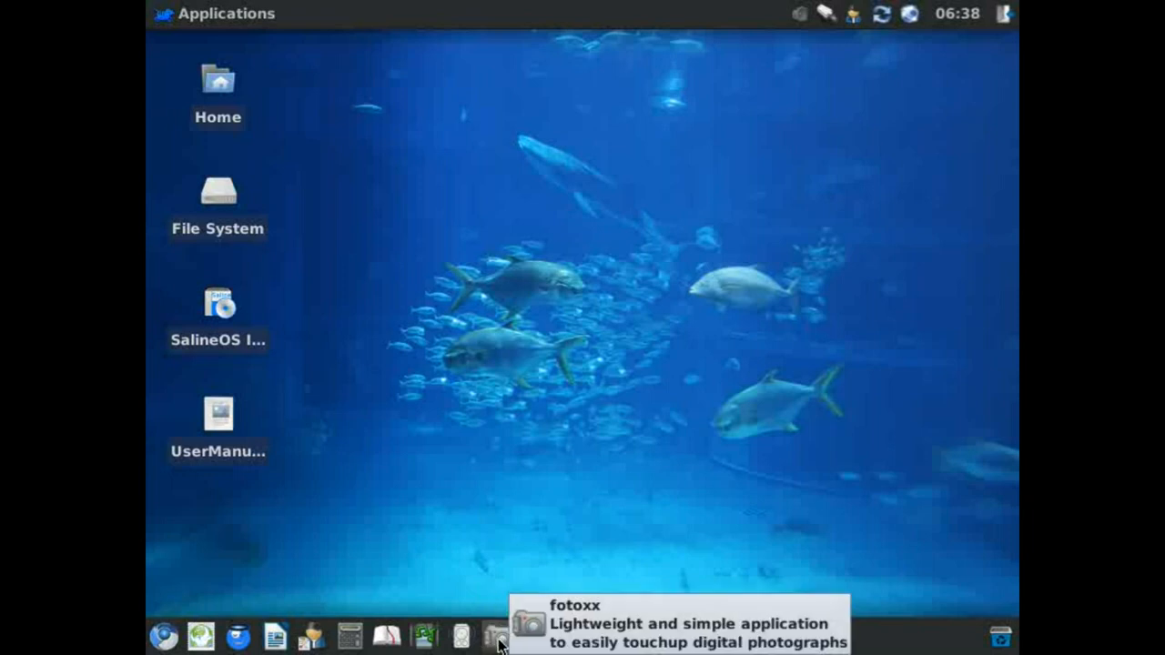
mouse_move(460, 637)
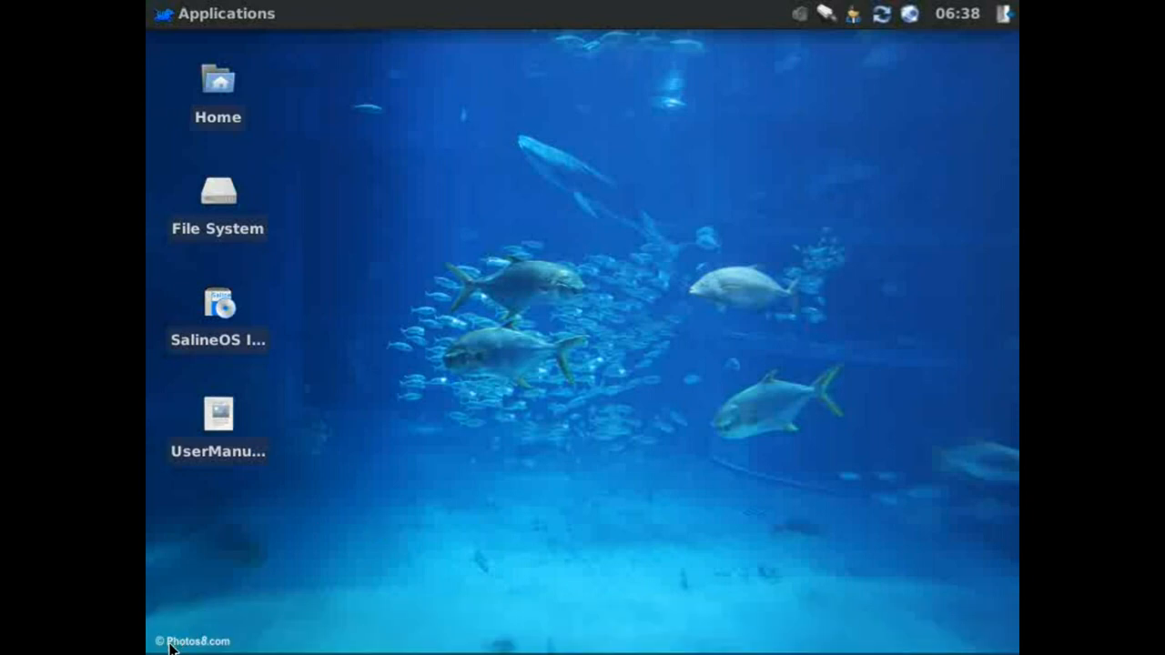
left_click(164, 636)
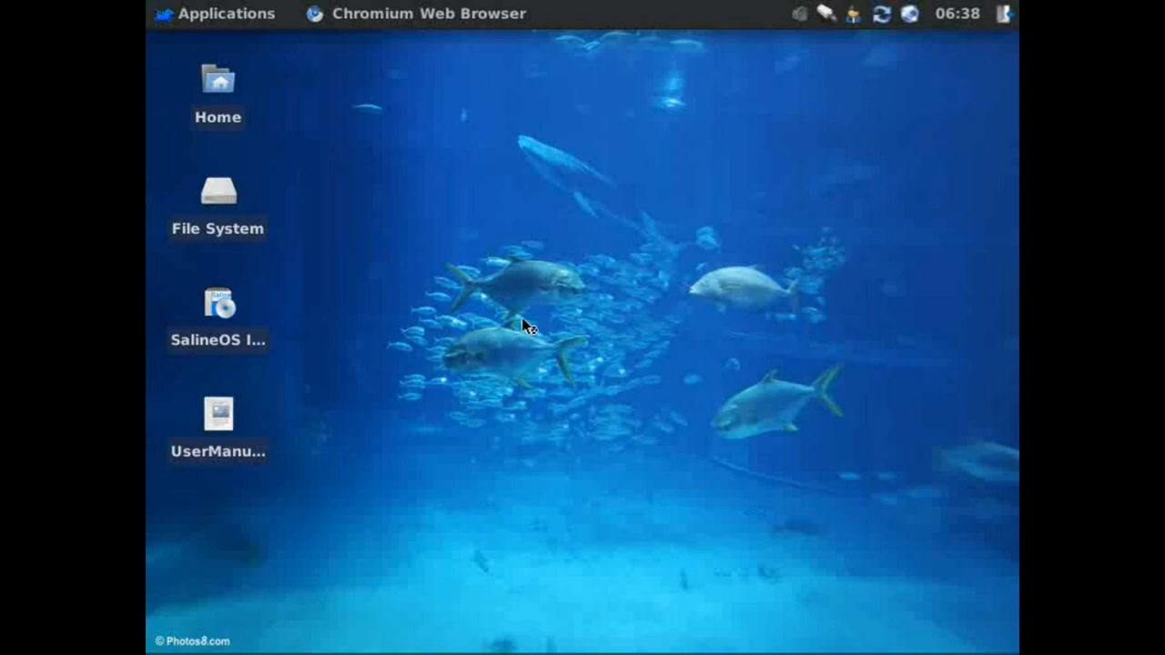
Play Google's Halloween doodle and open its 'Happy Halloween' news results.
left_click(416, 13)
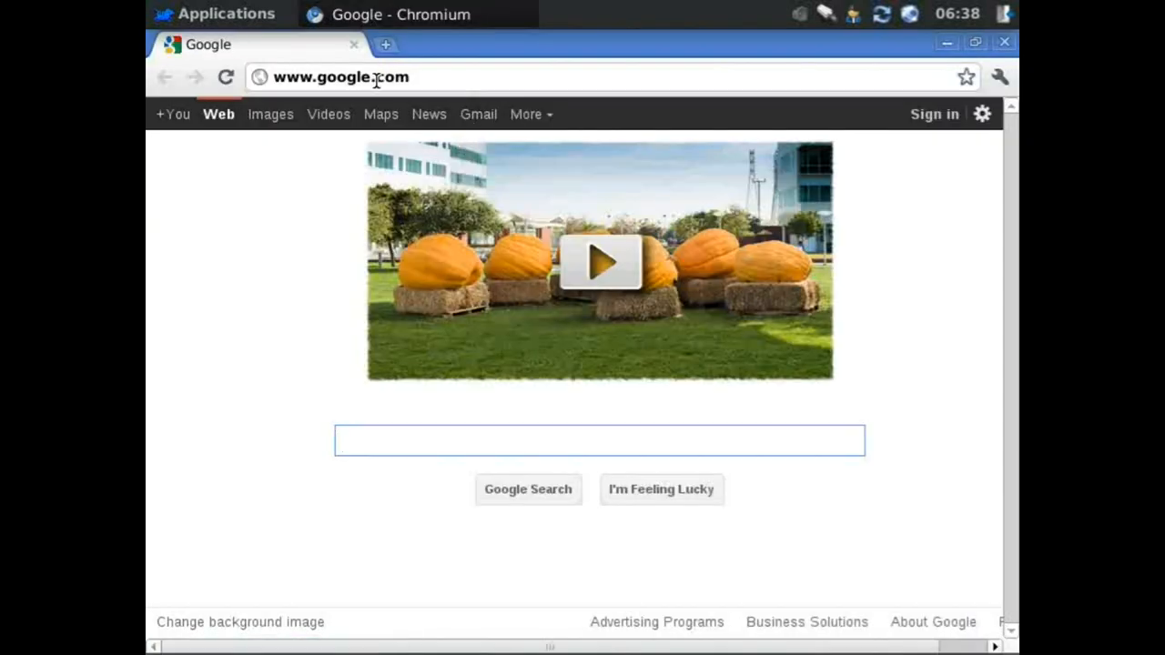
double_click(396, 77)
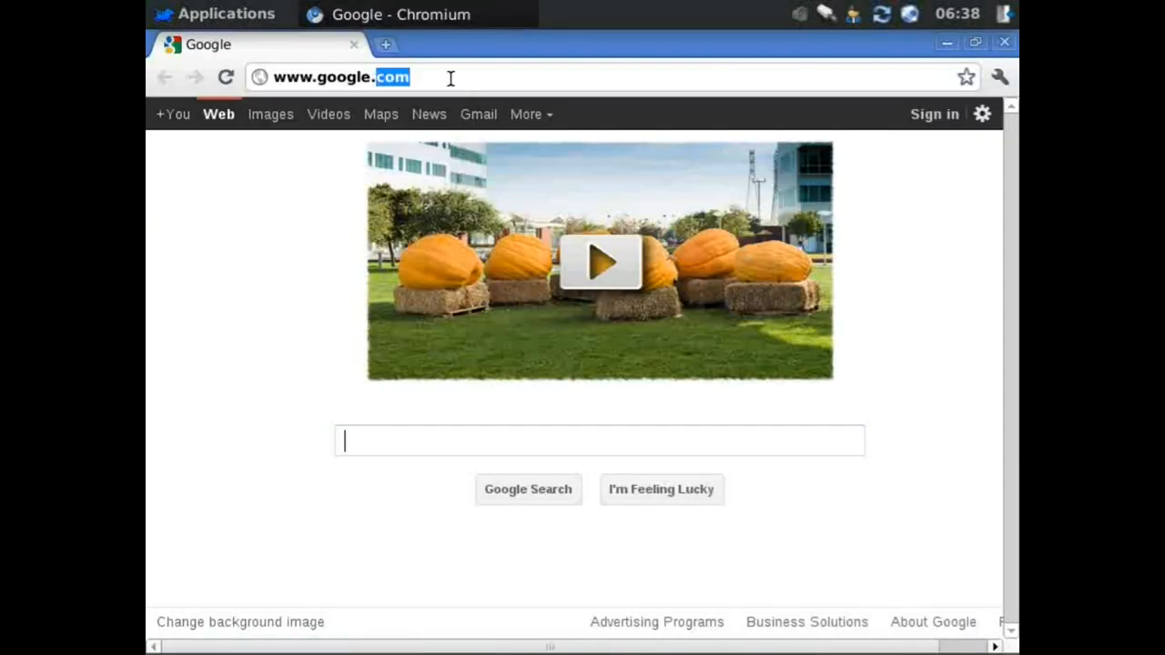
left_click(599, 262)
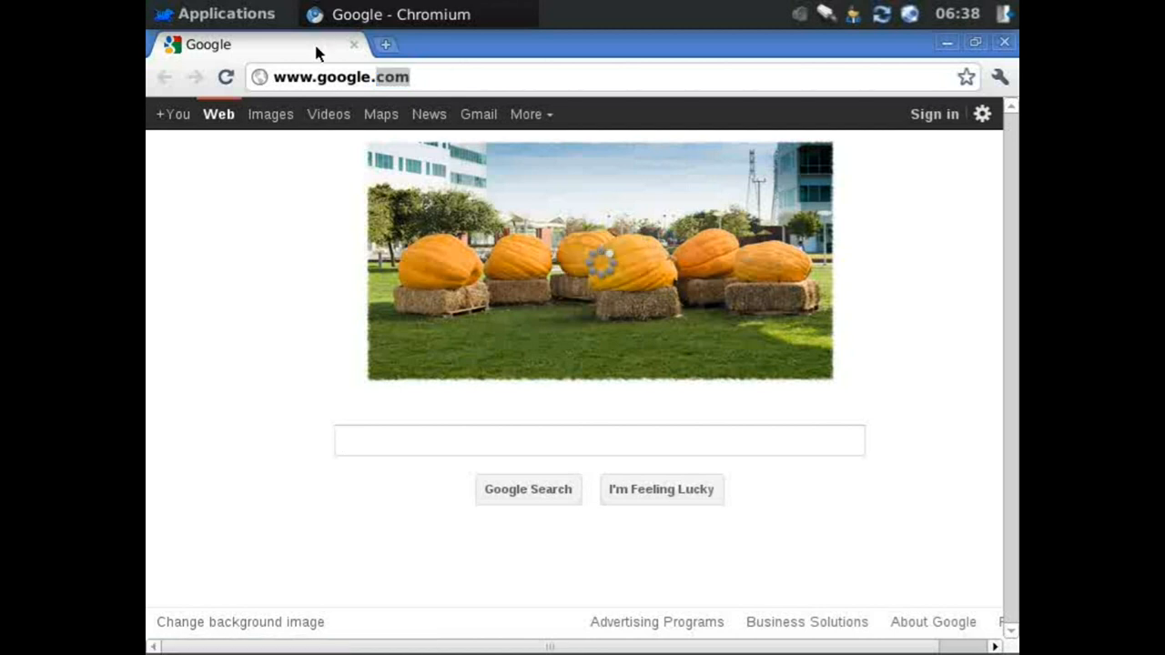
double_click(343, 77)
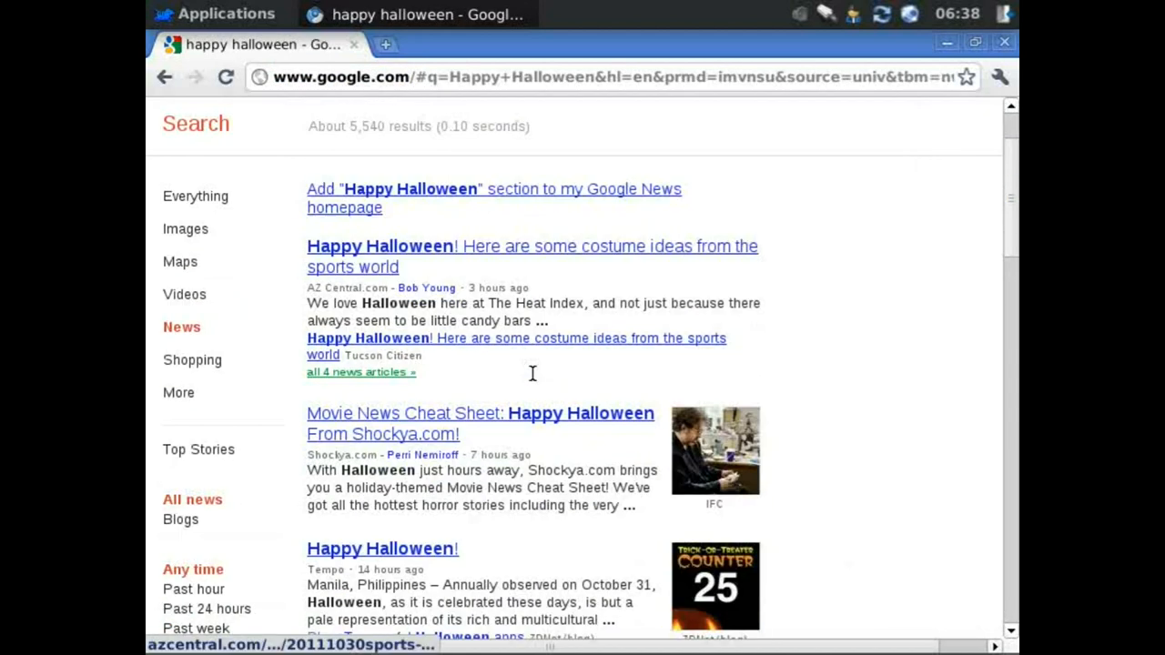
Open the Statesman Journal 'Happy Halloween' opinion article and scroll through it.
scroll("down", 3)
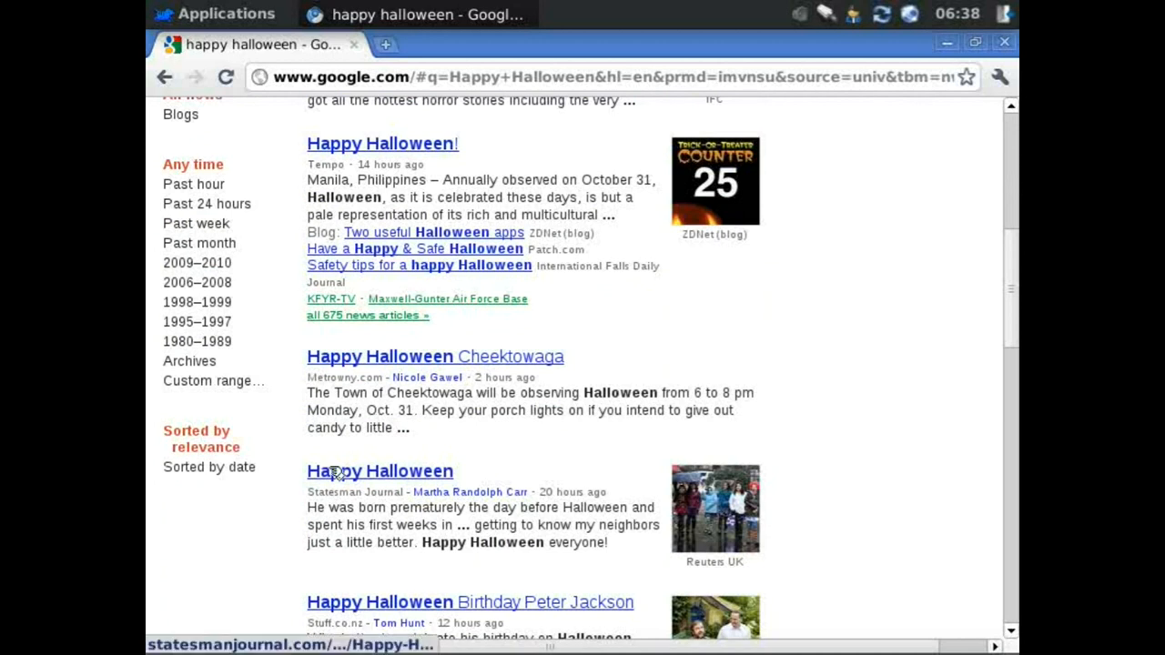
left_click(380, 470)
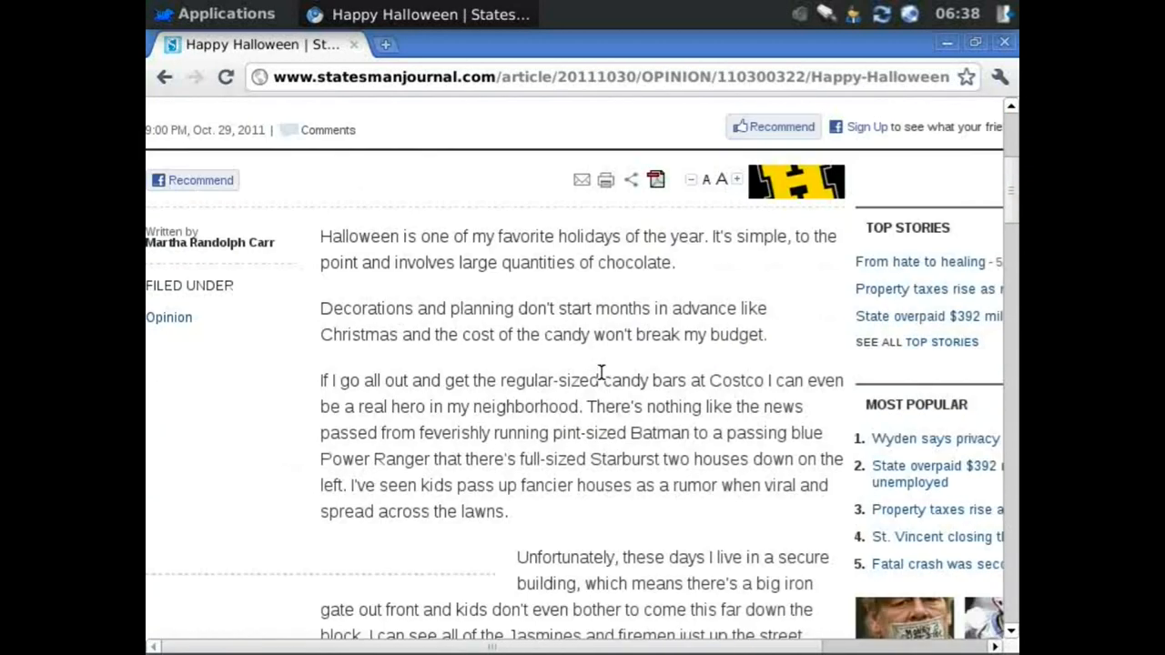
scroll("down", 3)
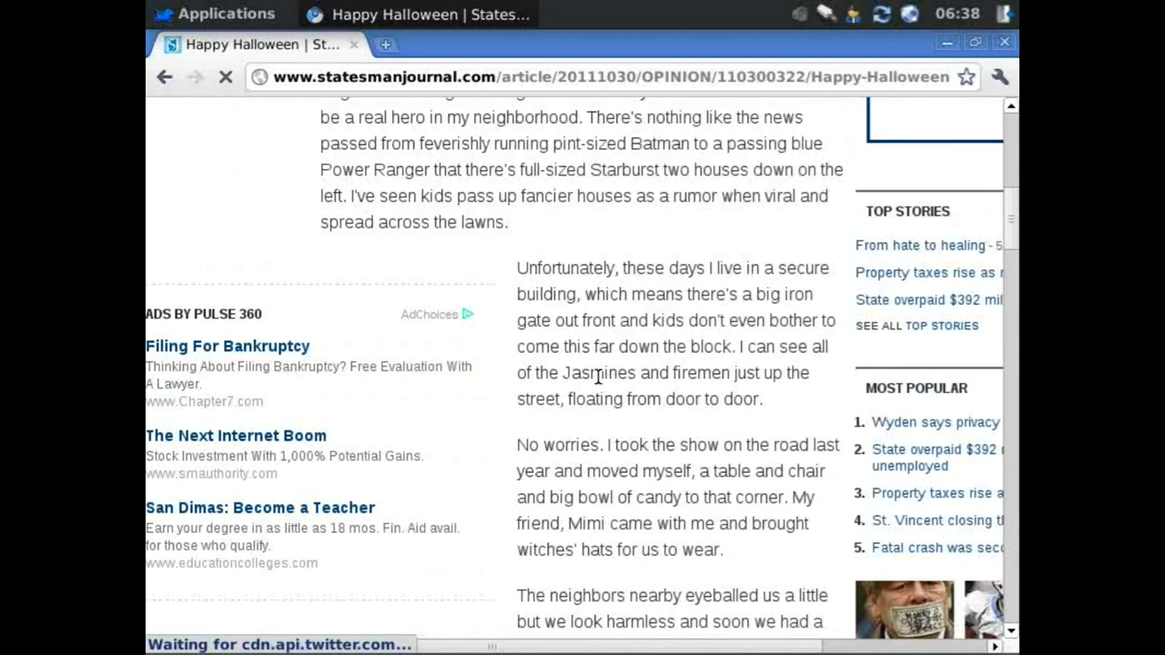
scroll("down", 3)
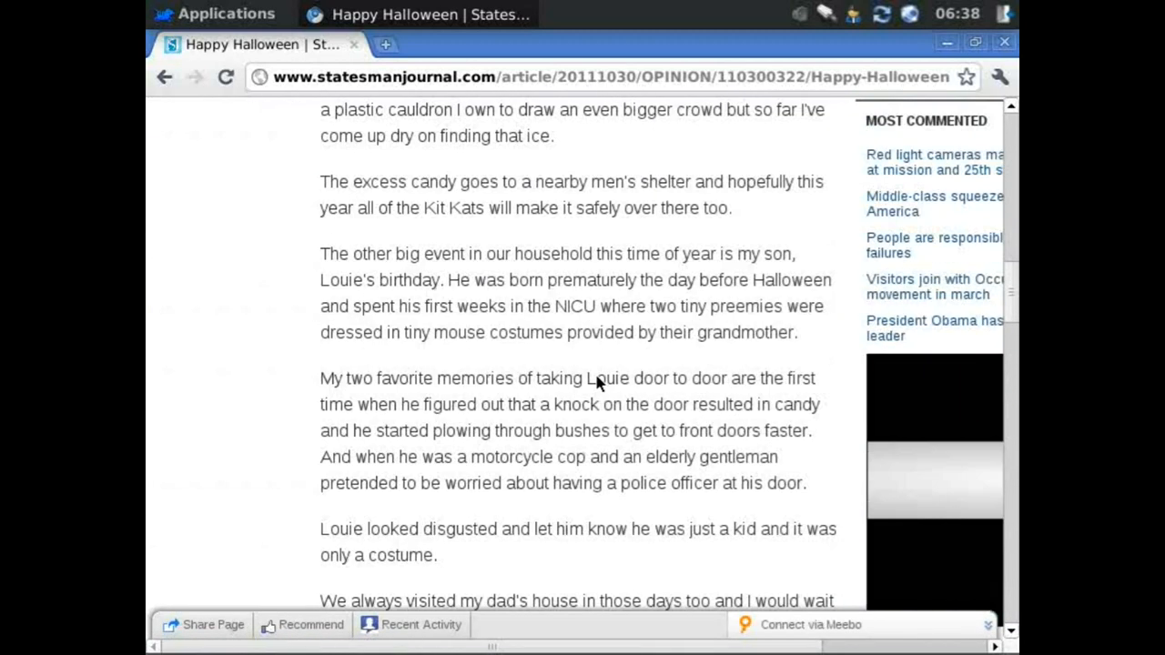
scroll("down", 3)
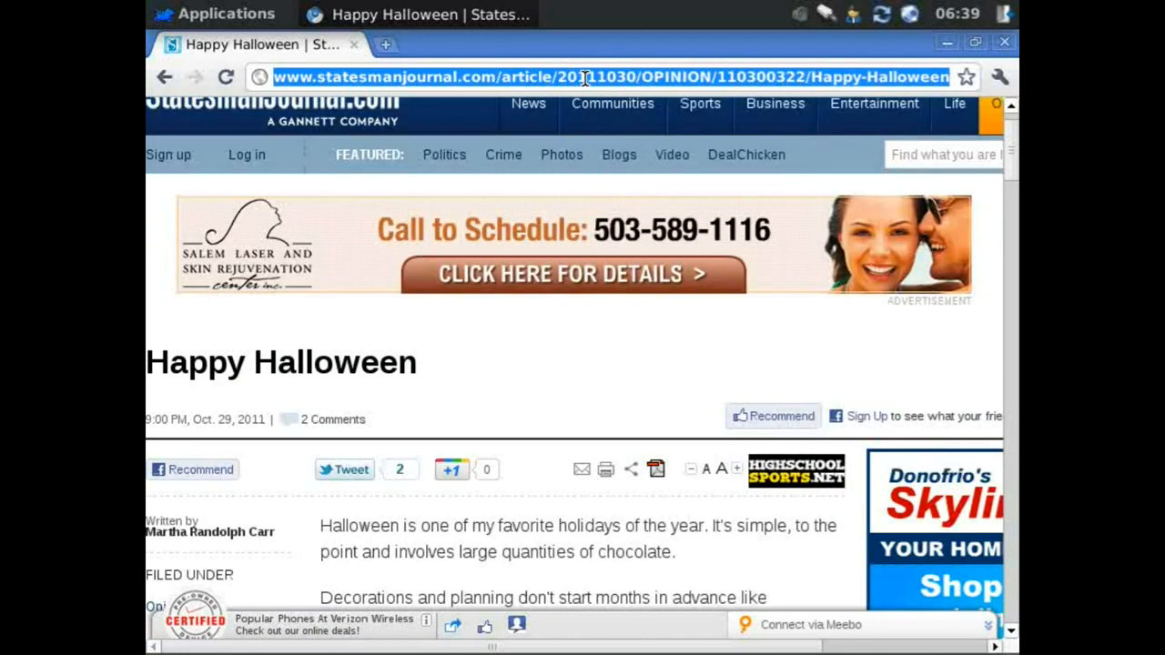
Go to youtube.com in Chromium.
type("yout")
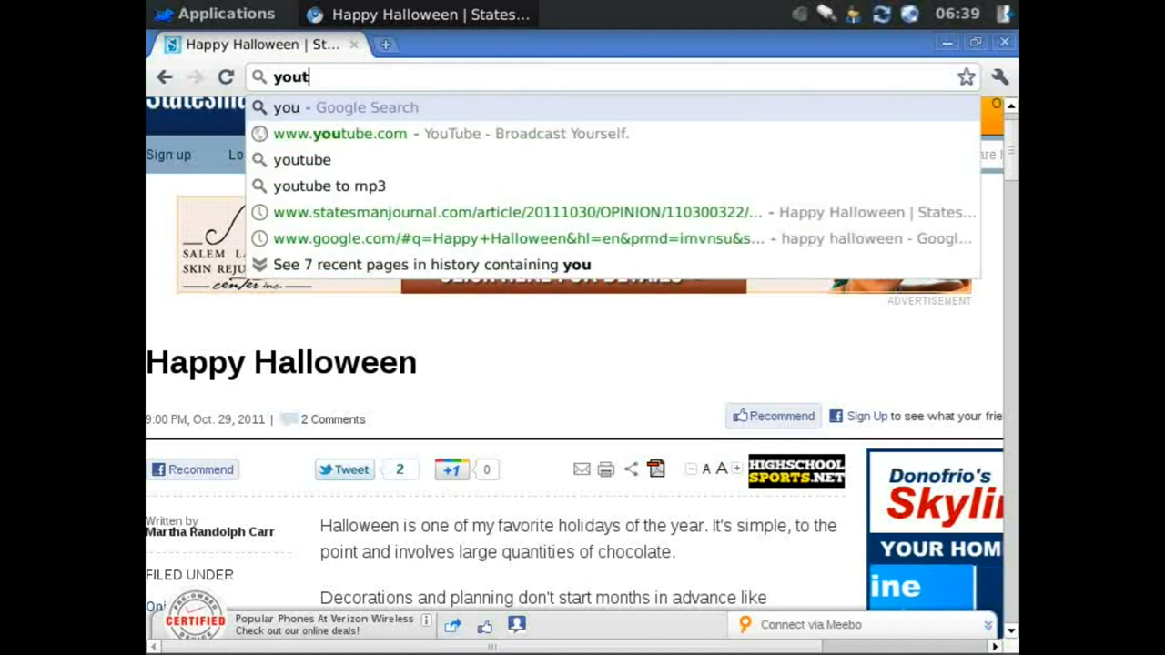
type("ube")
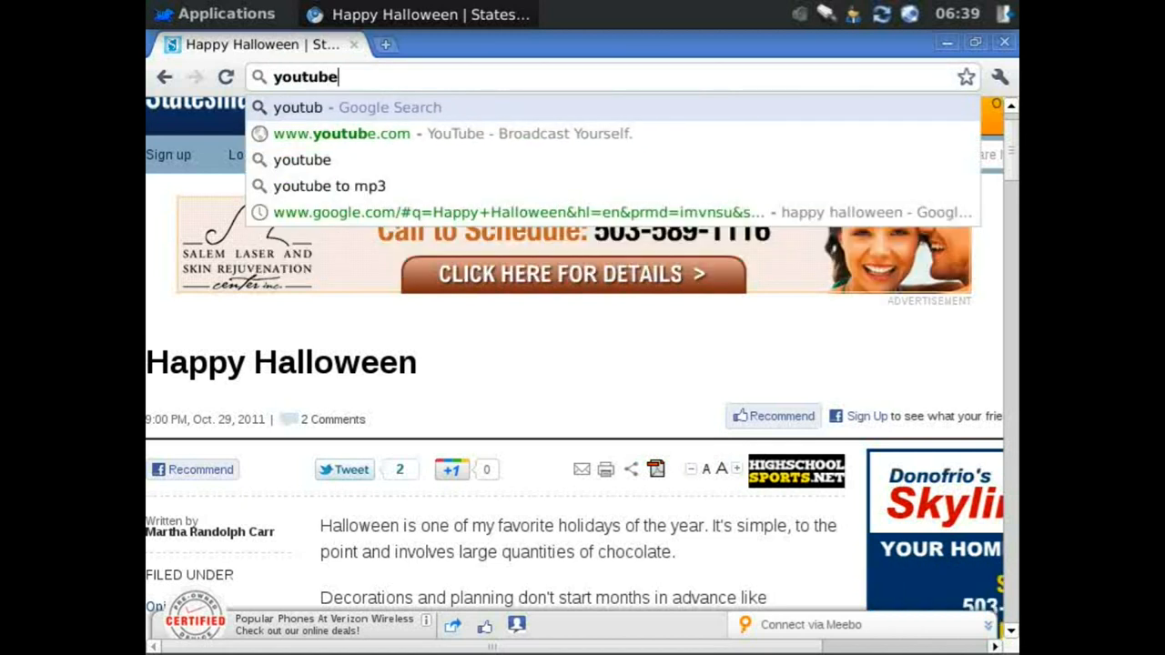
type(".")
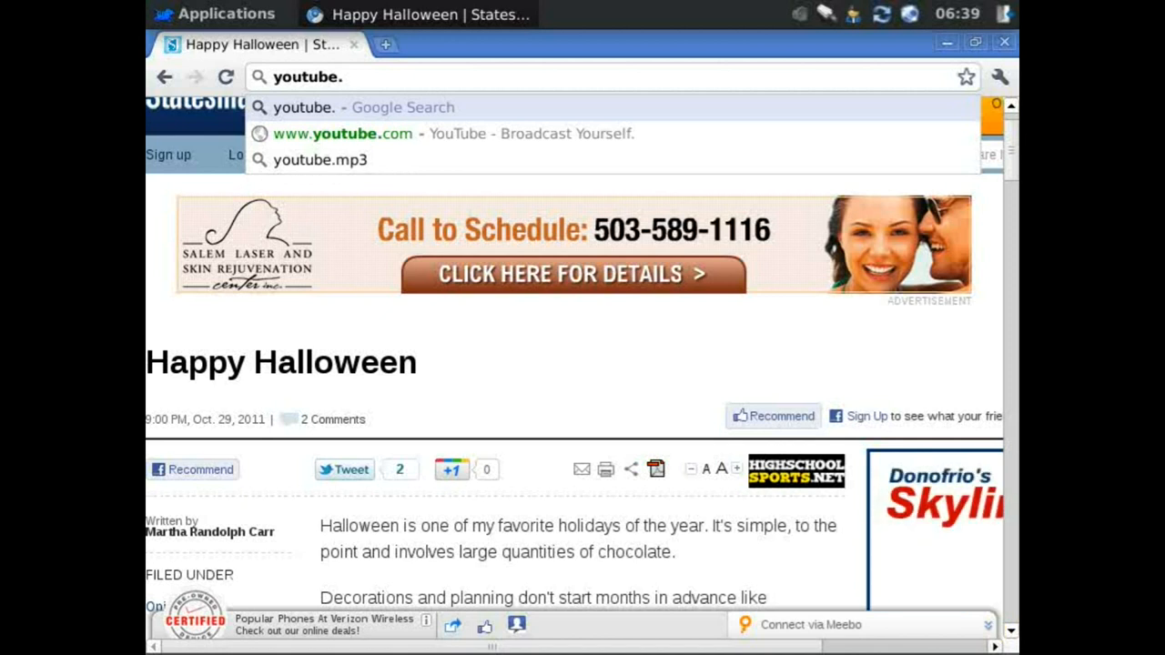
type("com")
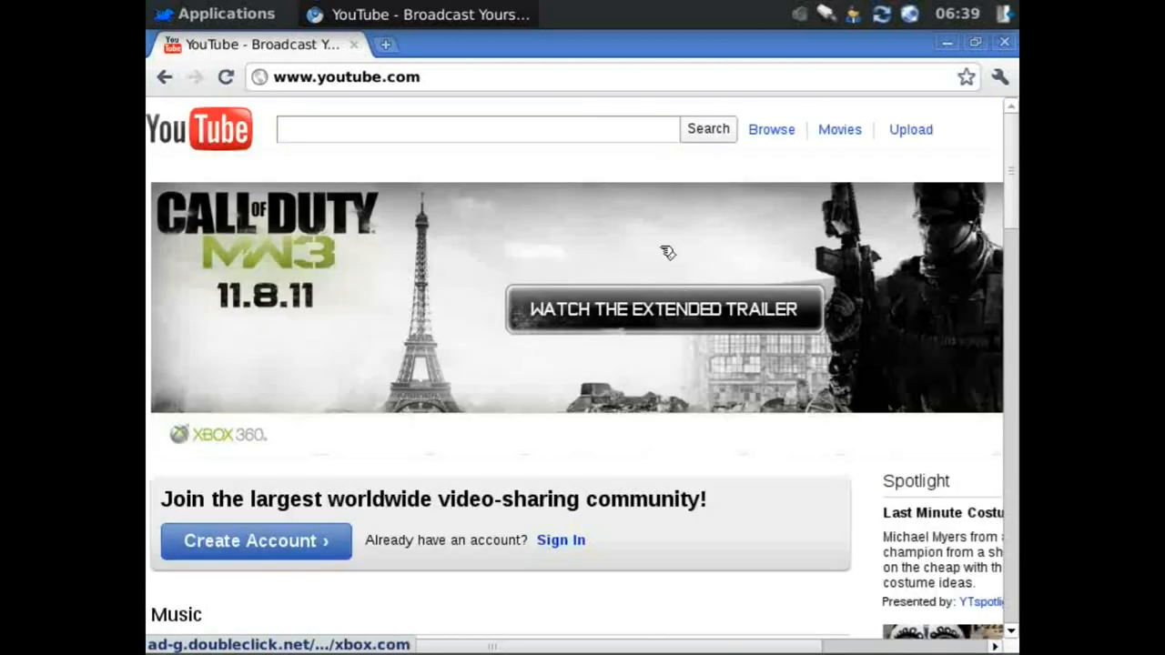
Browse the YouTube homepage categories and play the Nokia Lumia 800 hands-on video.
scroll("down", 3)
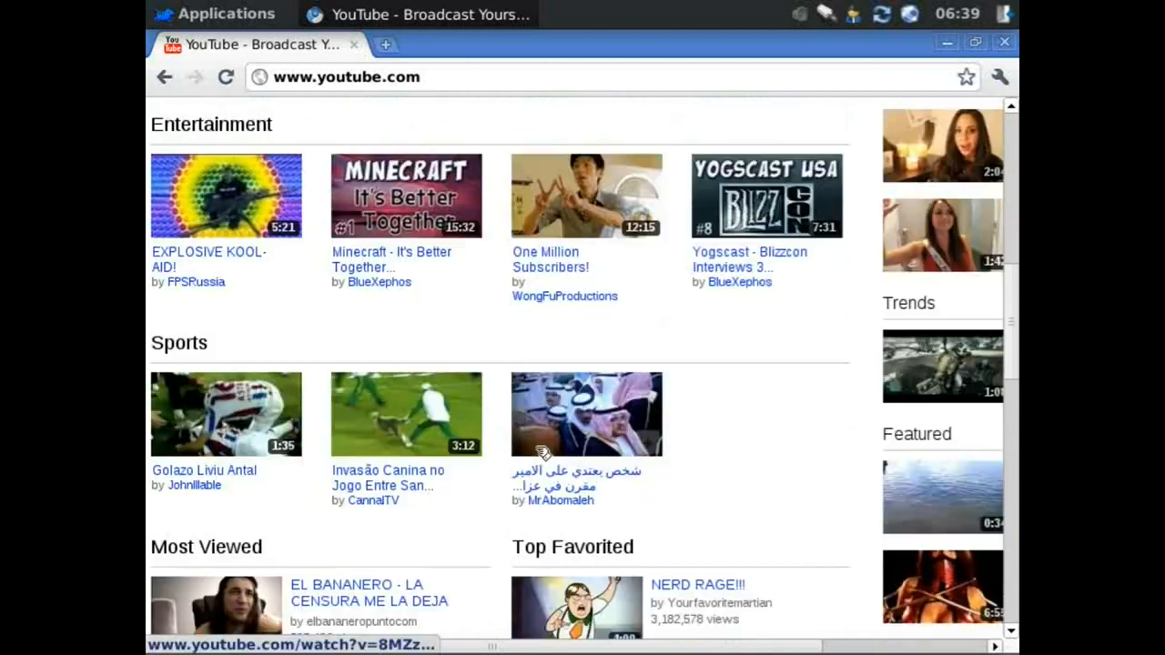
scroll("down", 3)
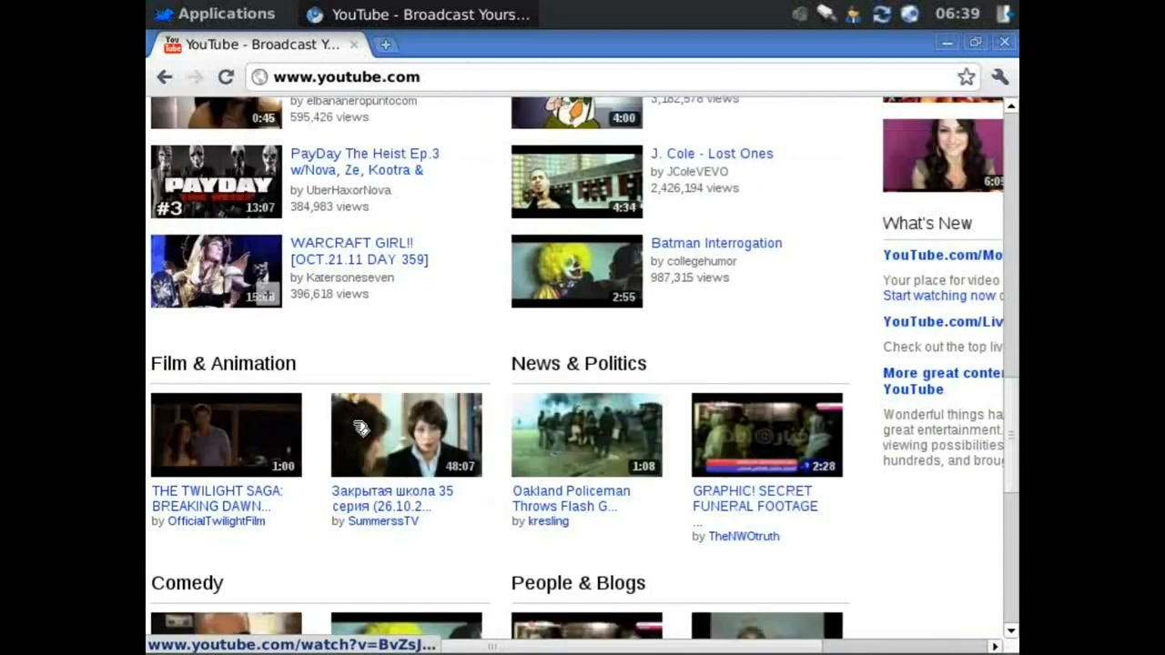
scroll("down", 3)
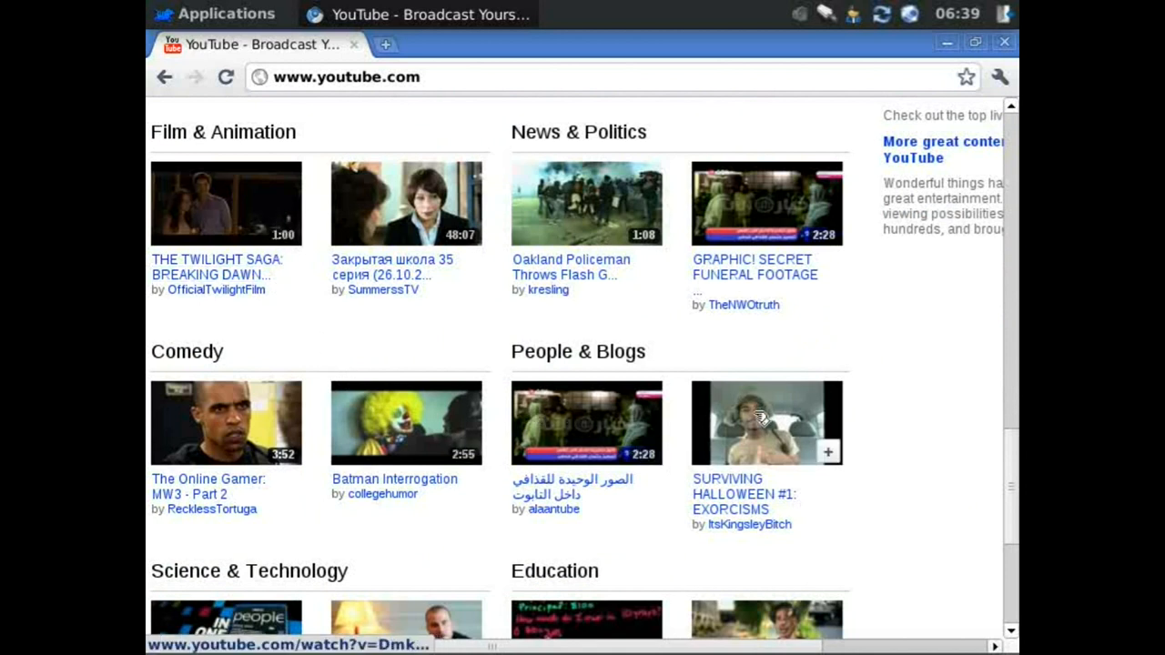
scroll("down", 3)
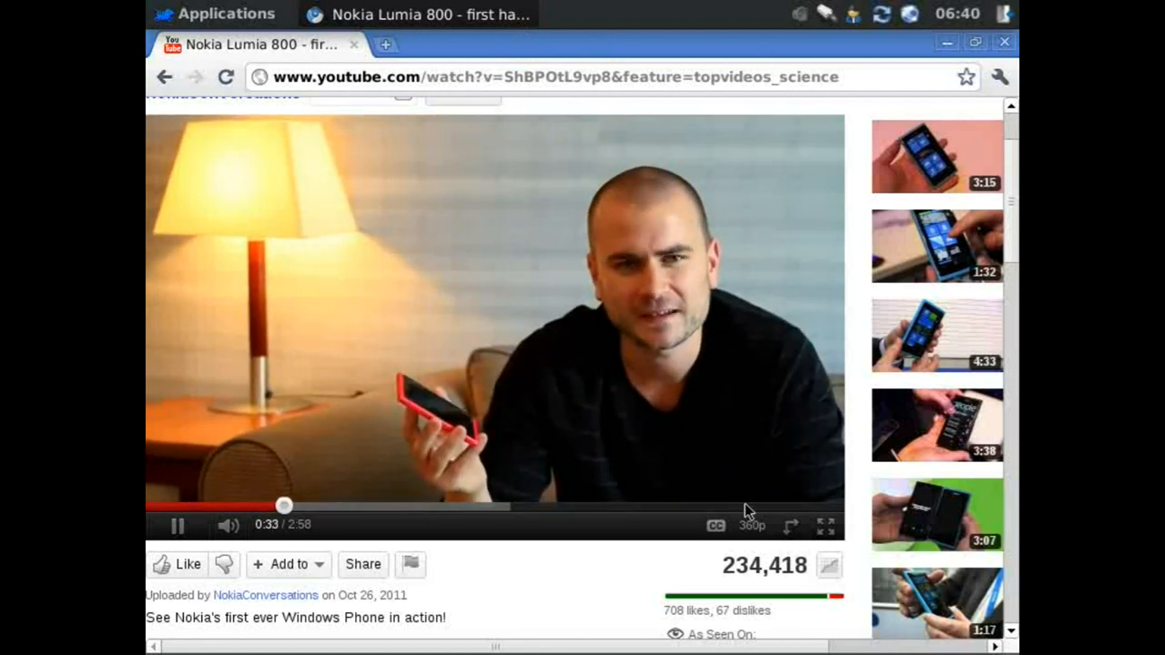
Watch the Nokia video full screen, exit full screen, and close the browser.
left_click(827, 525)
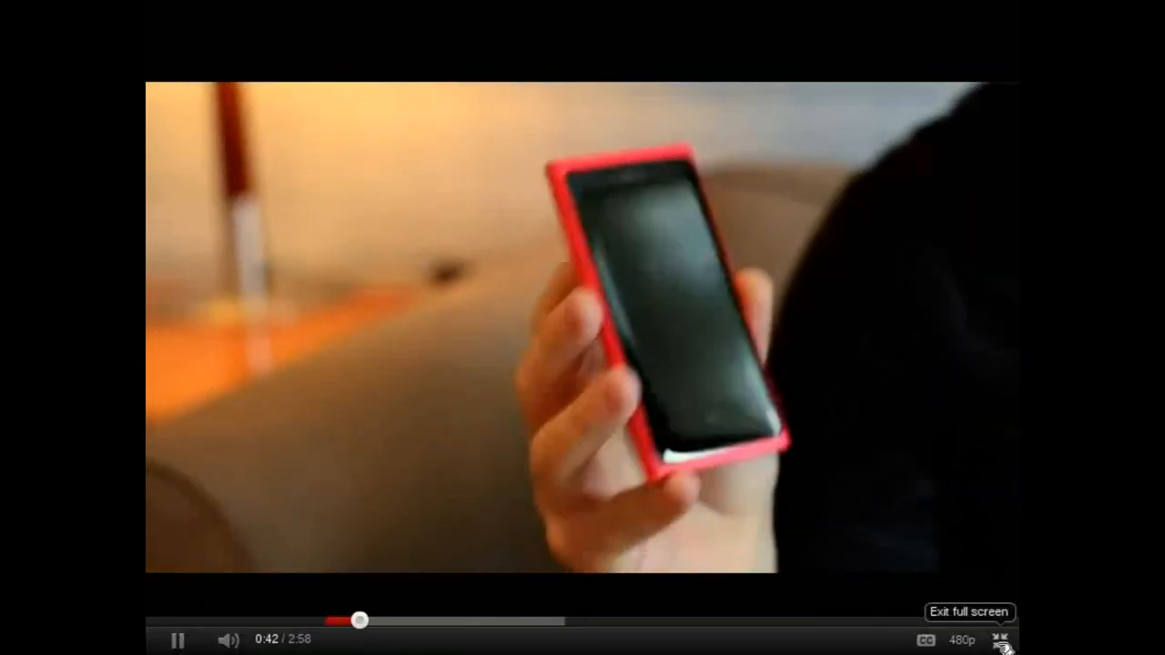
left_click(1001, 638)
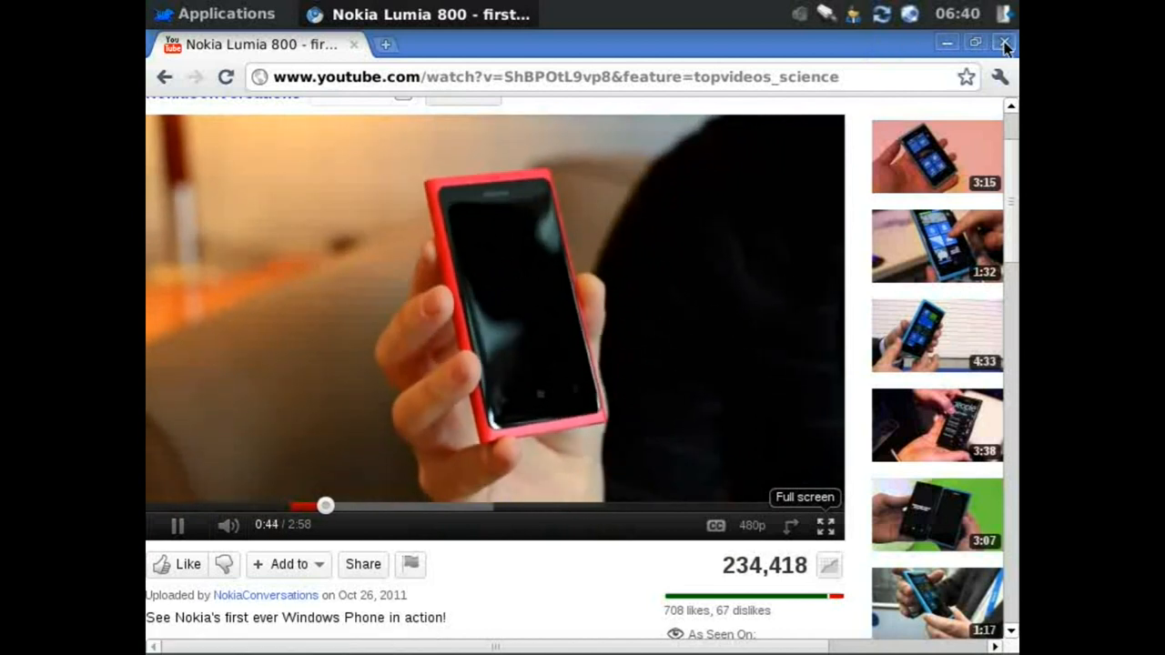
left_click(1005, 43)
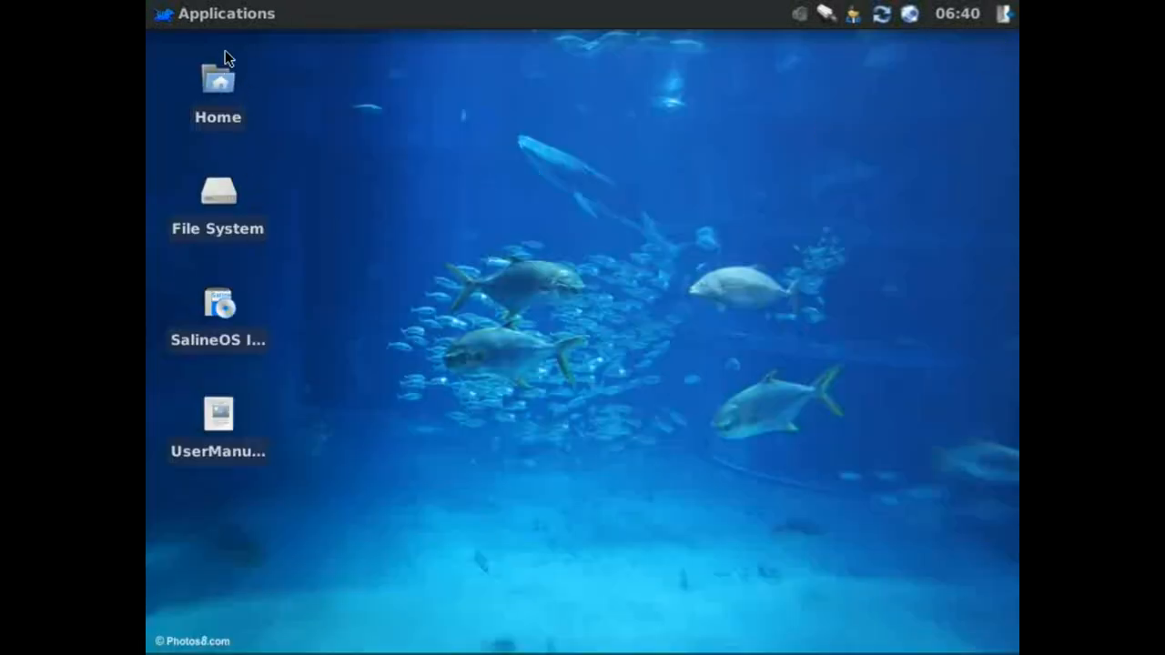
double_click(217, 87)
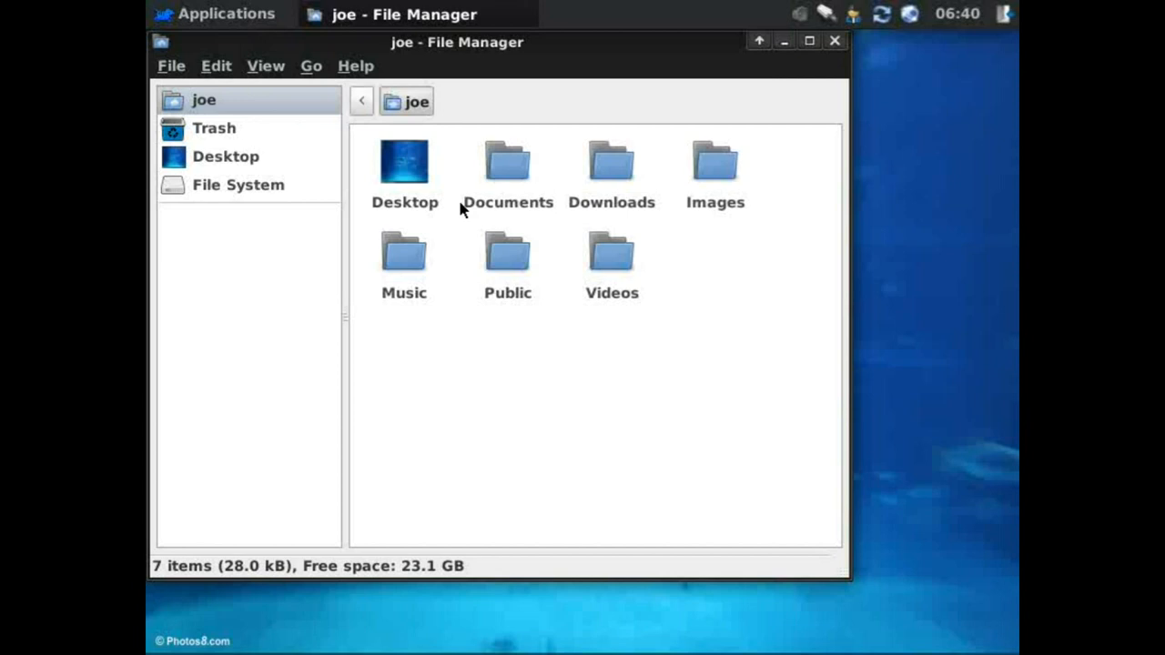
mouse_move(836, 87)
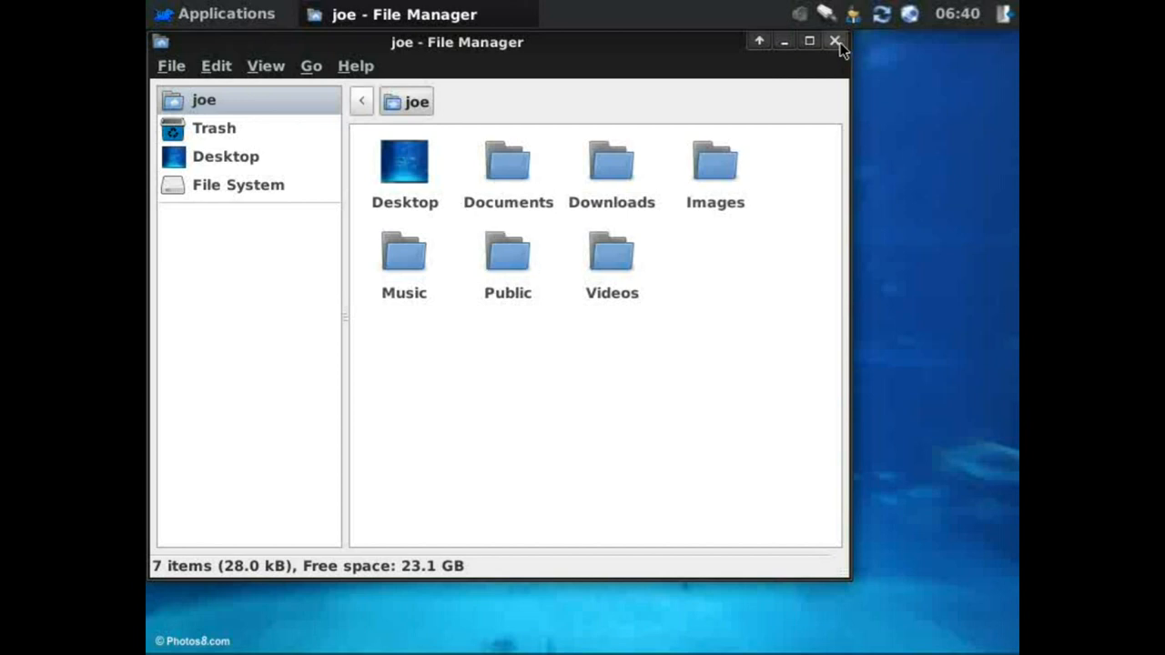
left_click(835, 42)
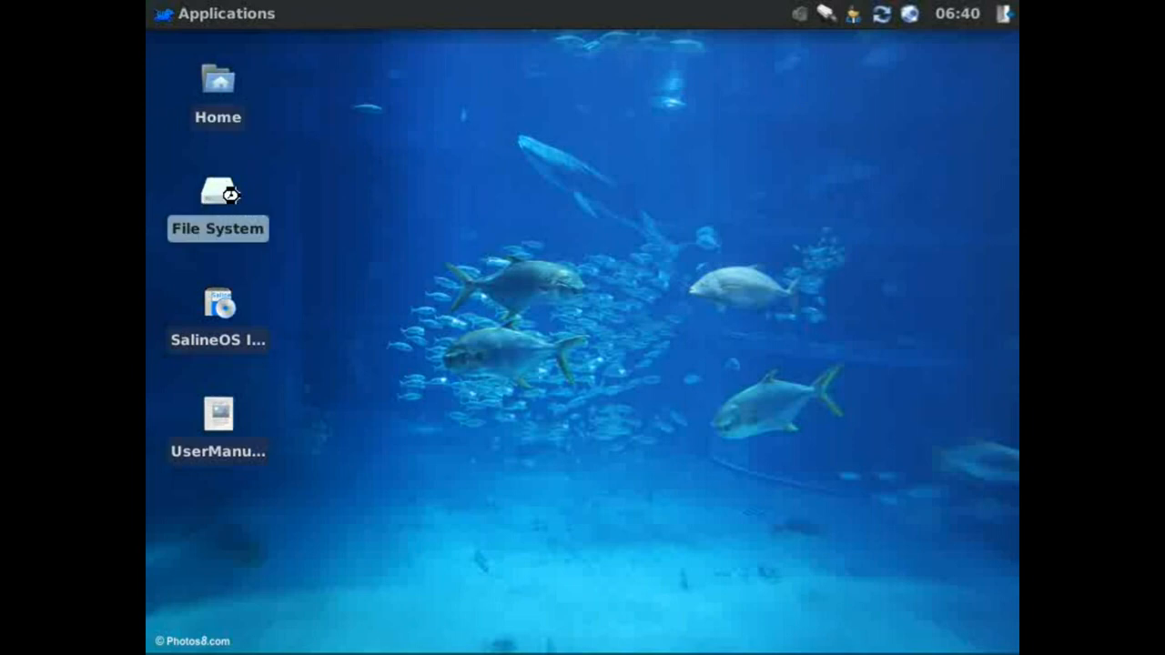
double_click(217, 191)
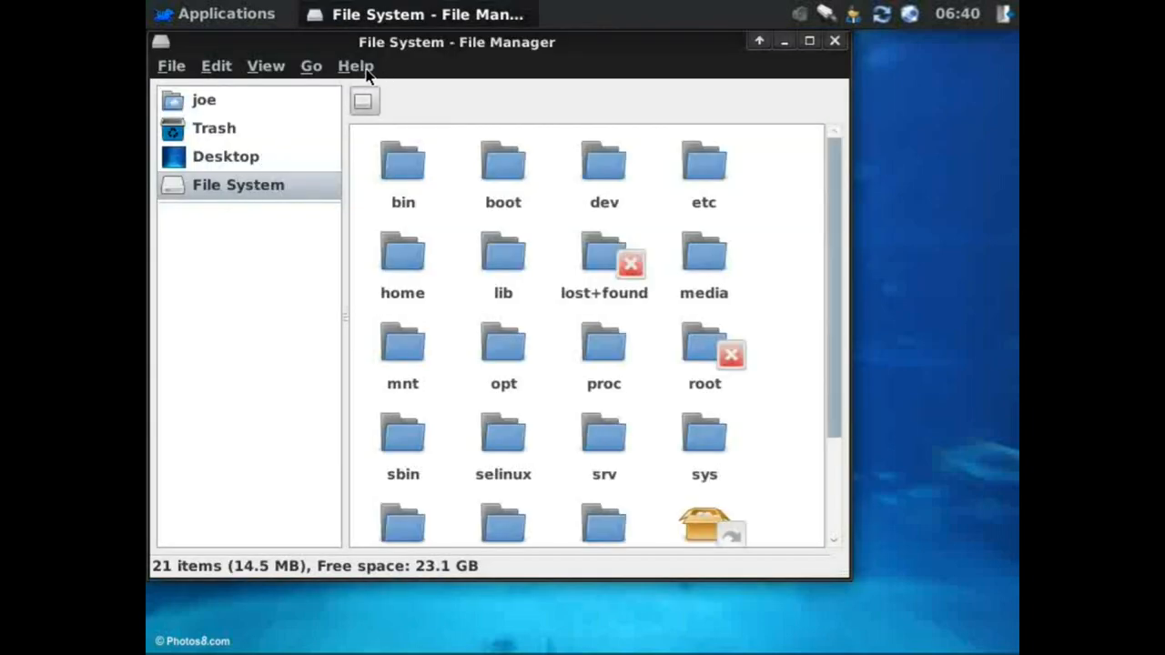
left_click(356, 65)
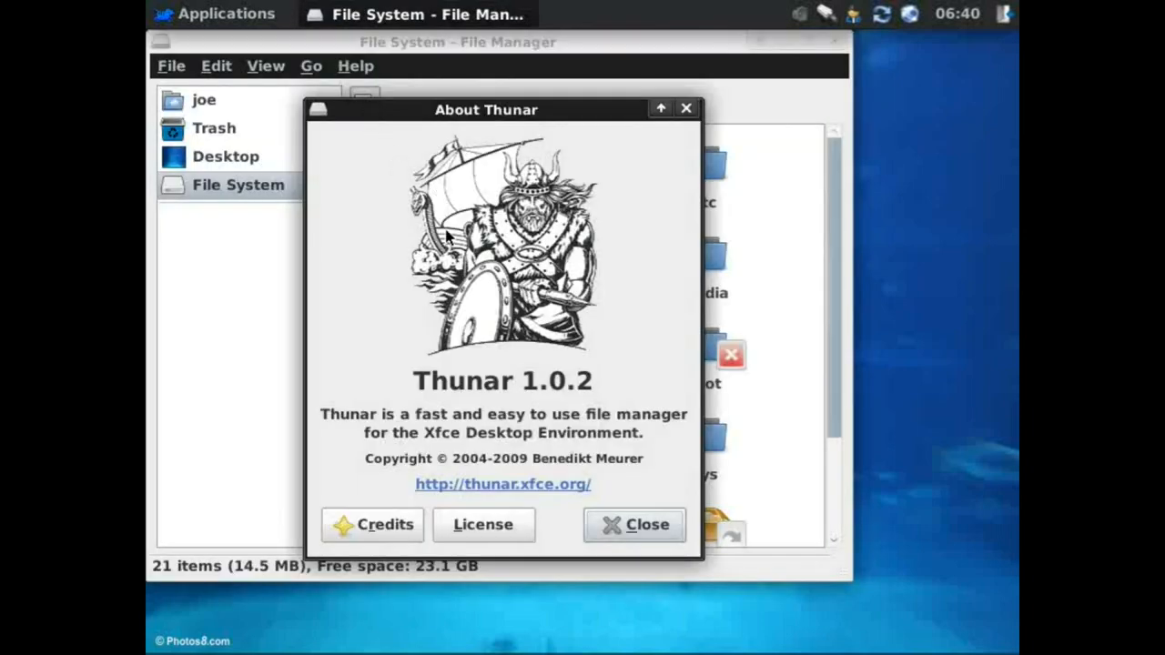
left_click(635, 525)
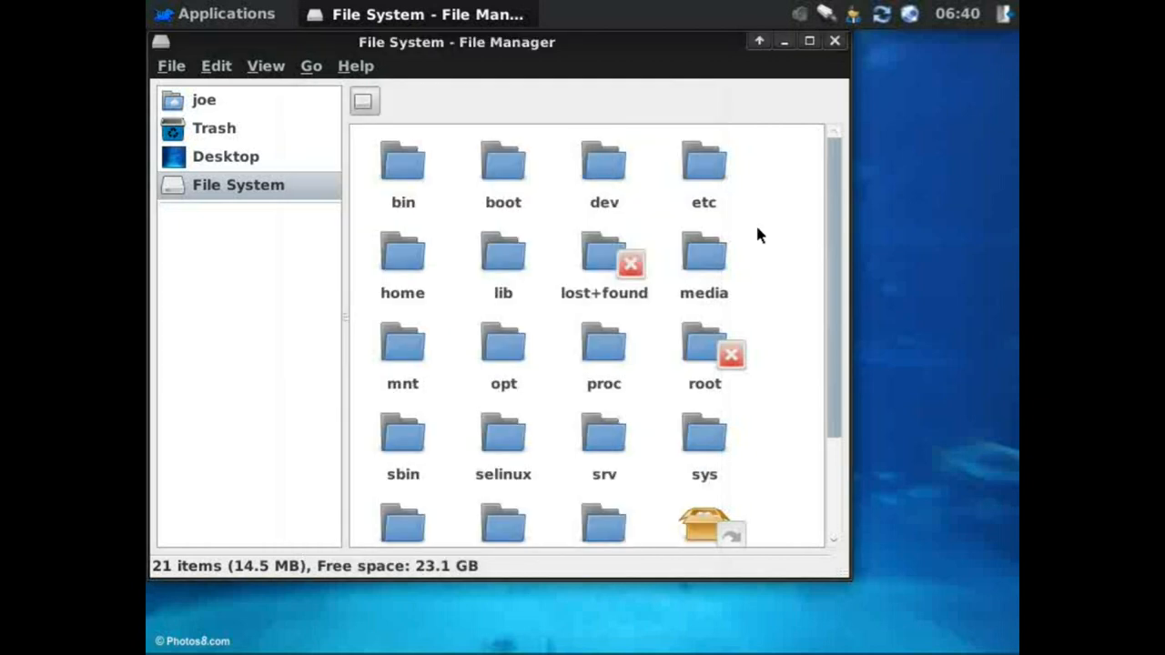
left_click(833, 41)
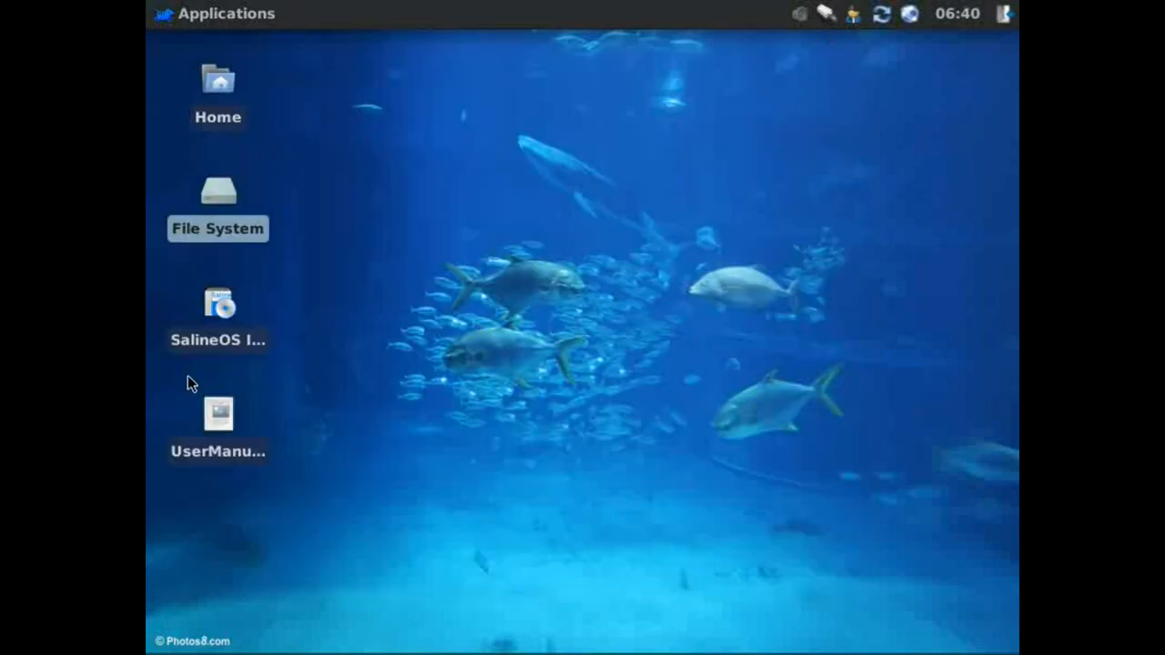
mouse_move(276, 79)
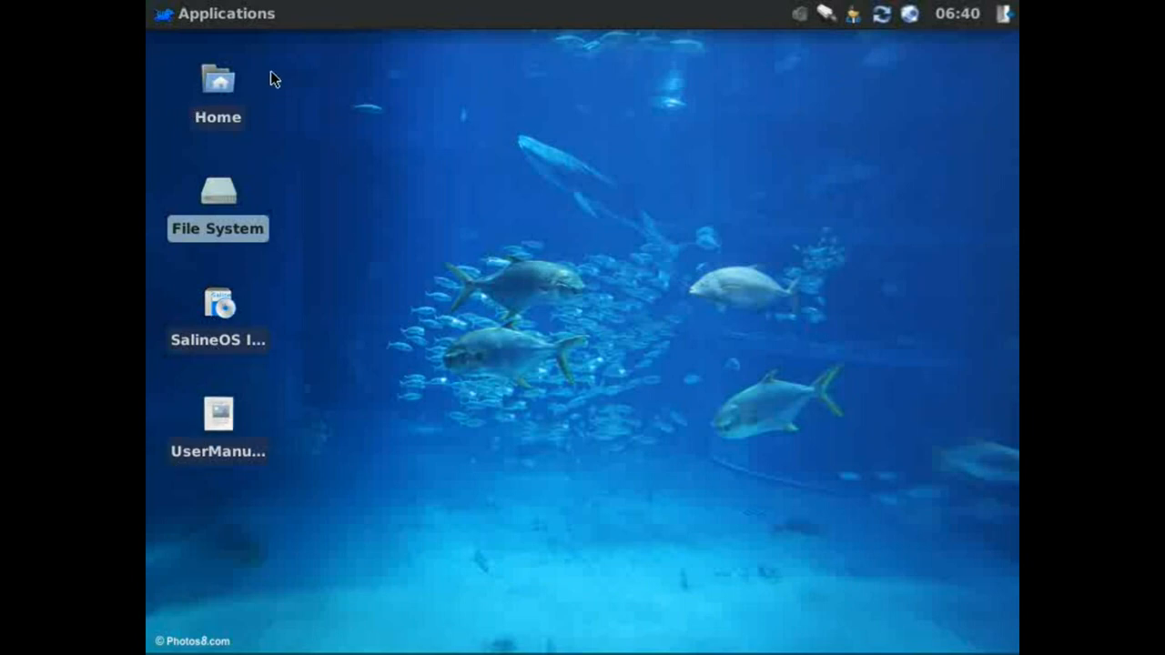
left_click(214, 14)
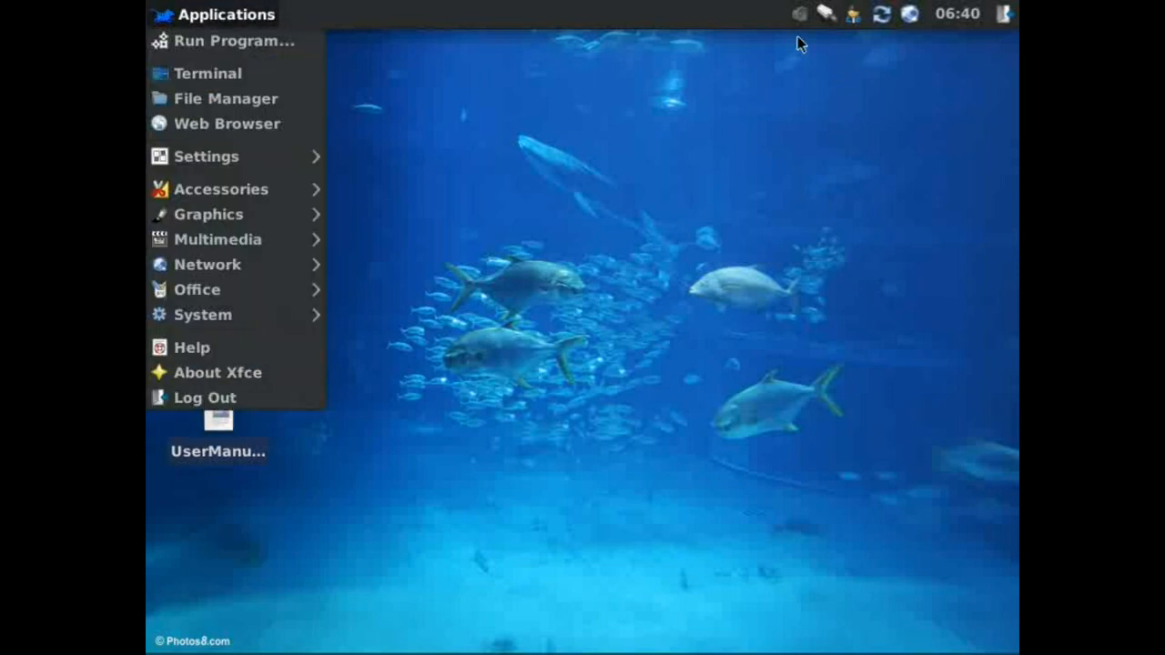
left_click(827, 14)
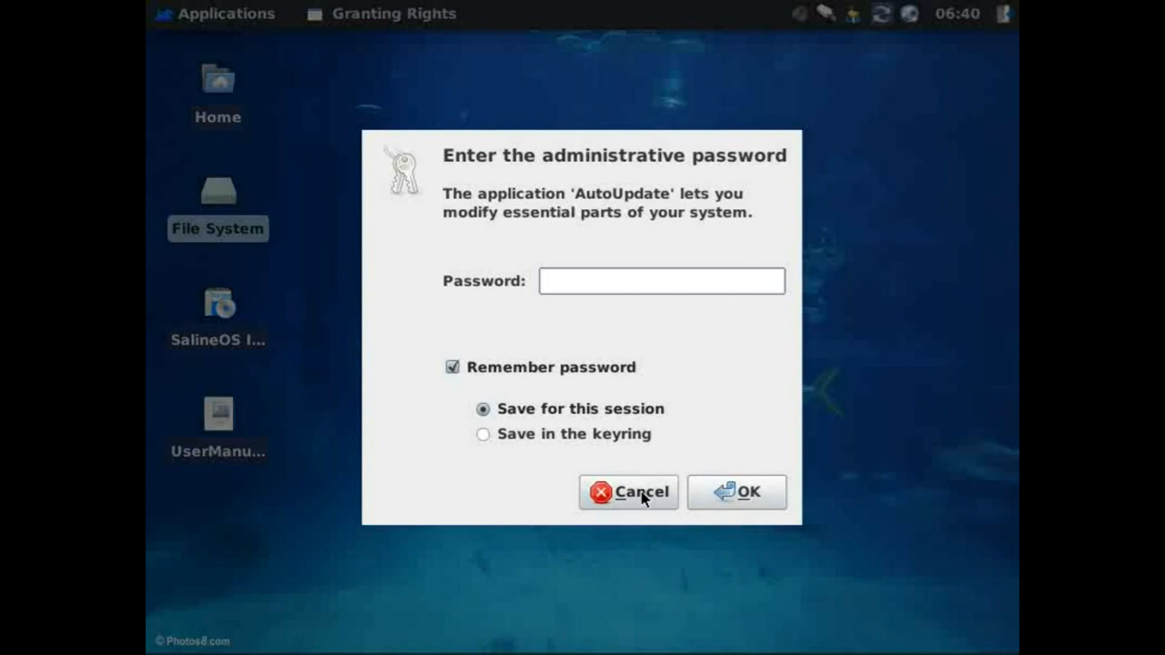
left_click(628, 491)
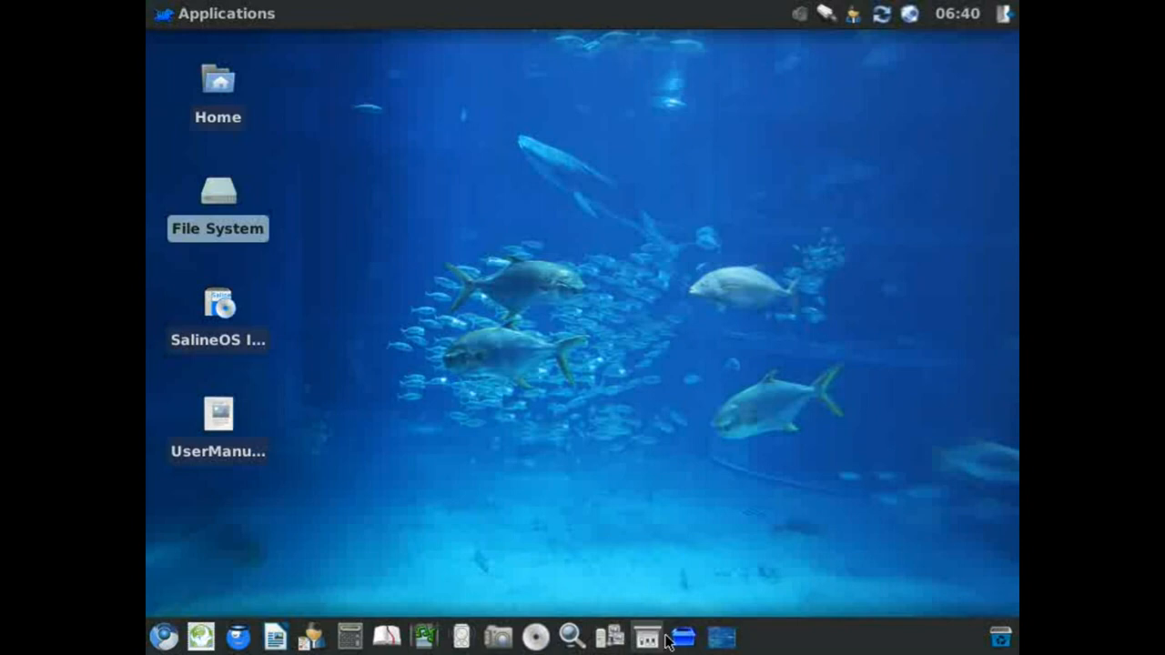
mouse_move(649, 636)
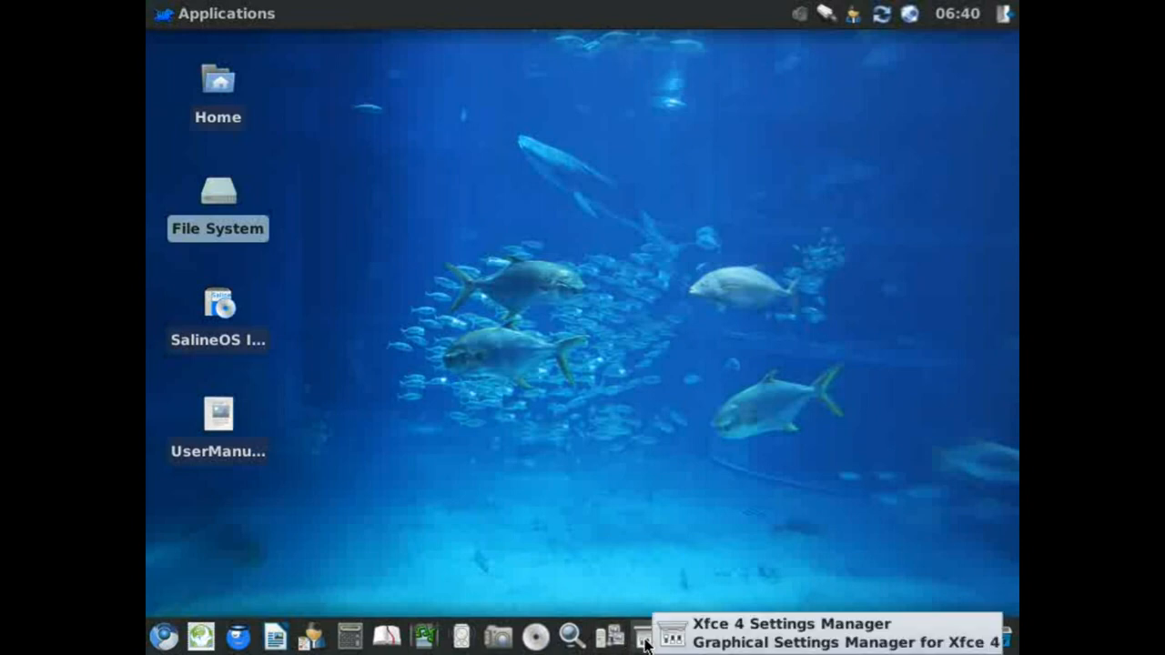